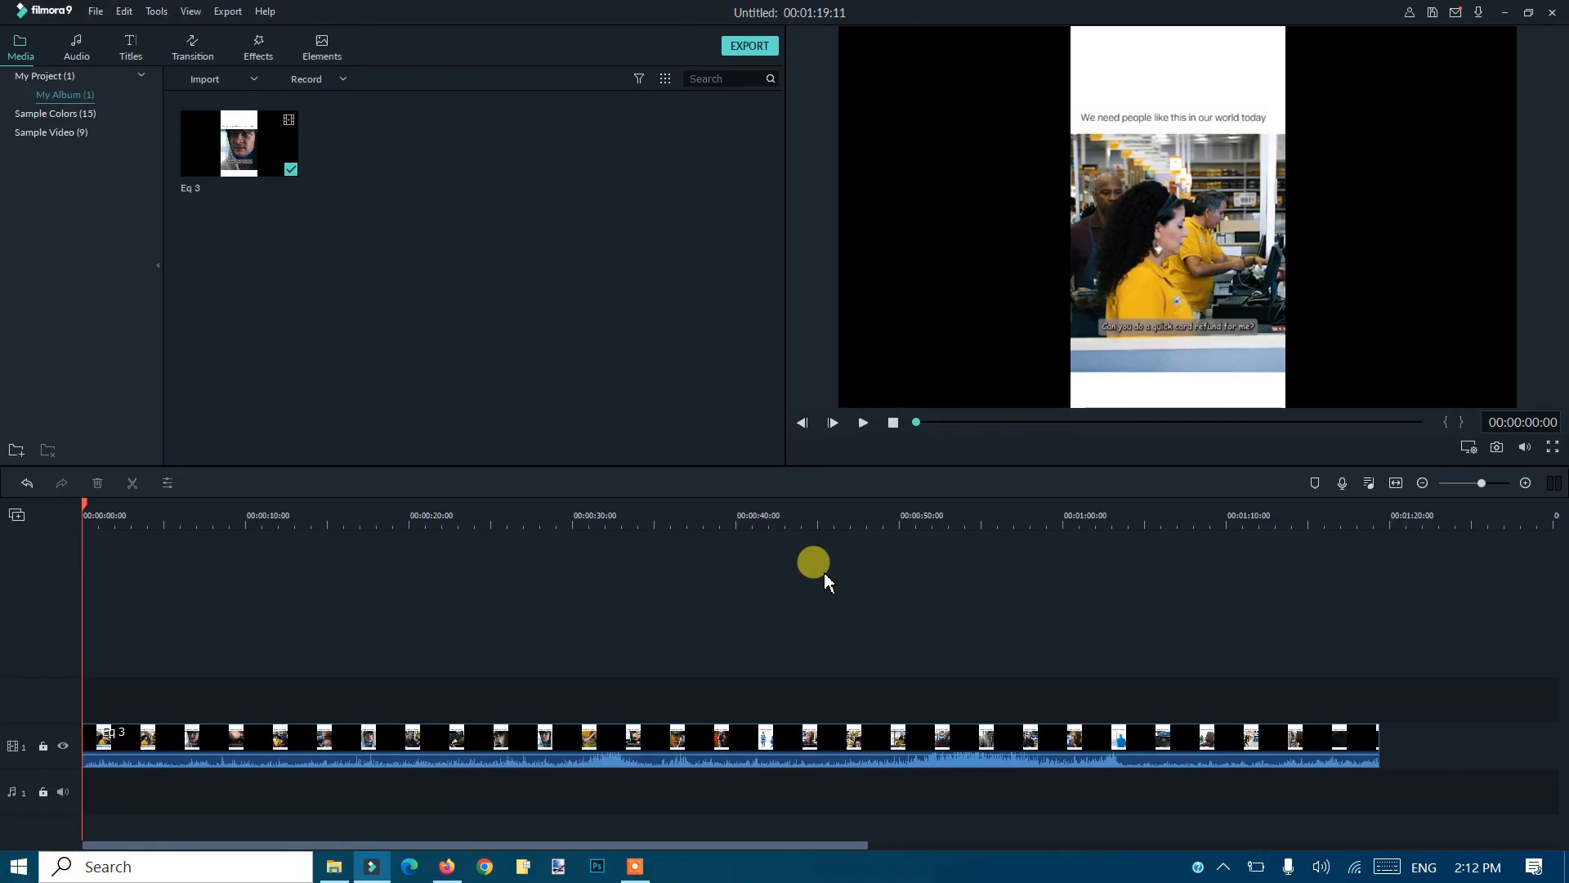
mouse_move(819, 574)
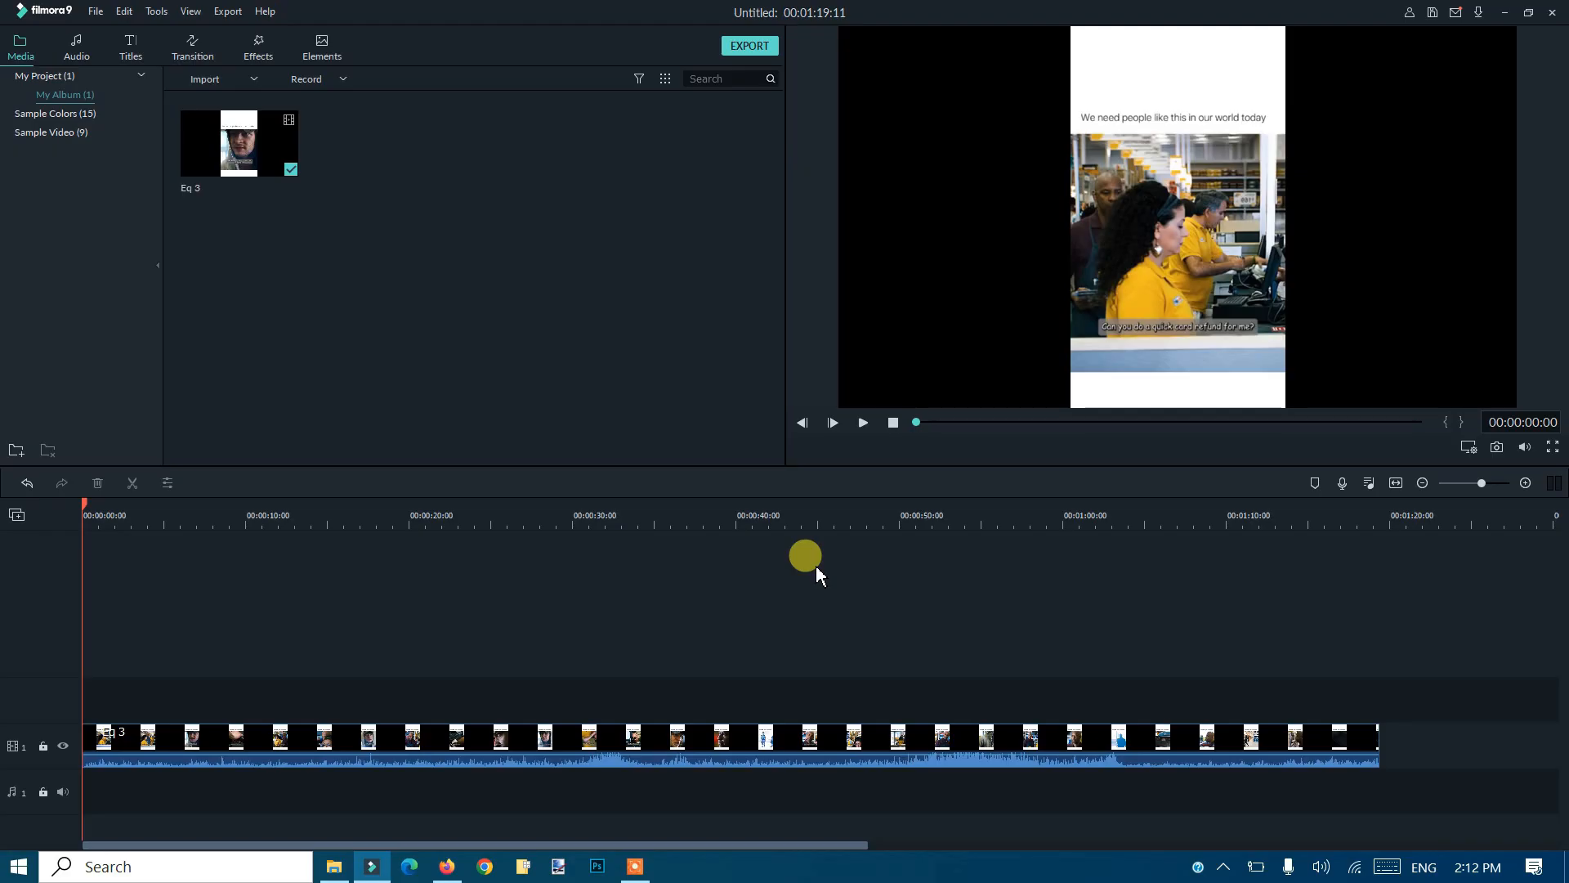
mouse_move(529, 382)
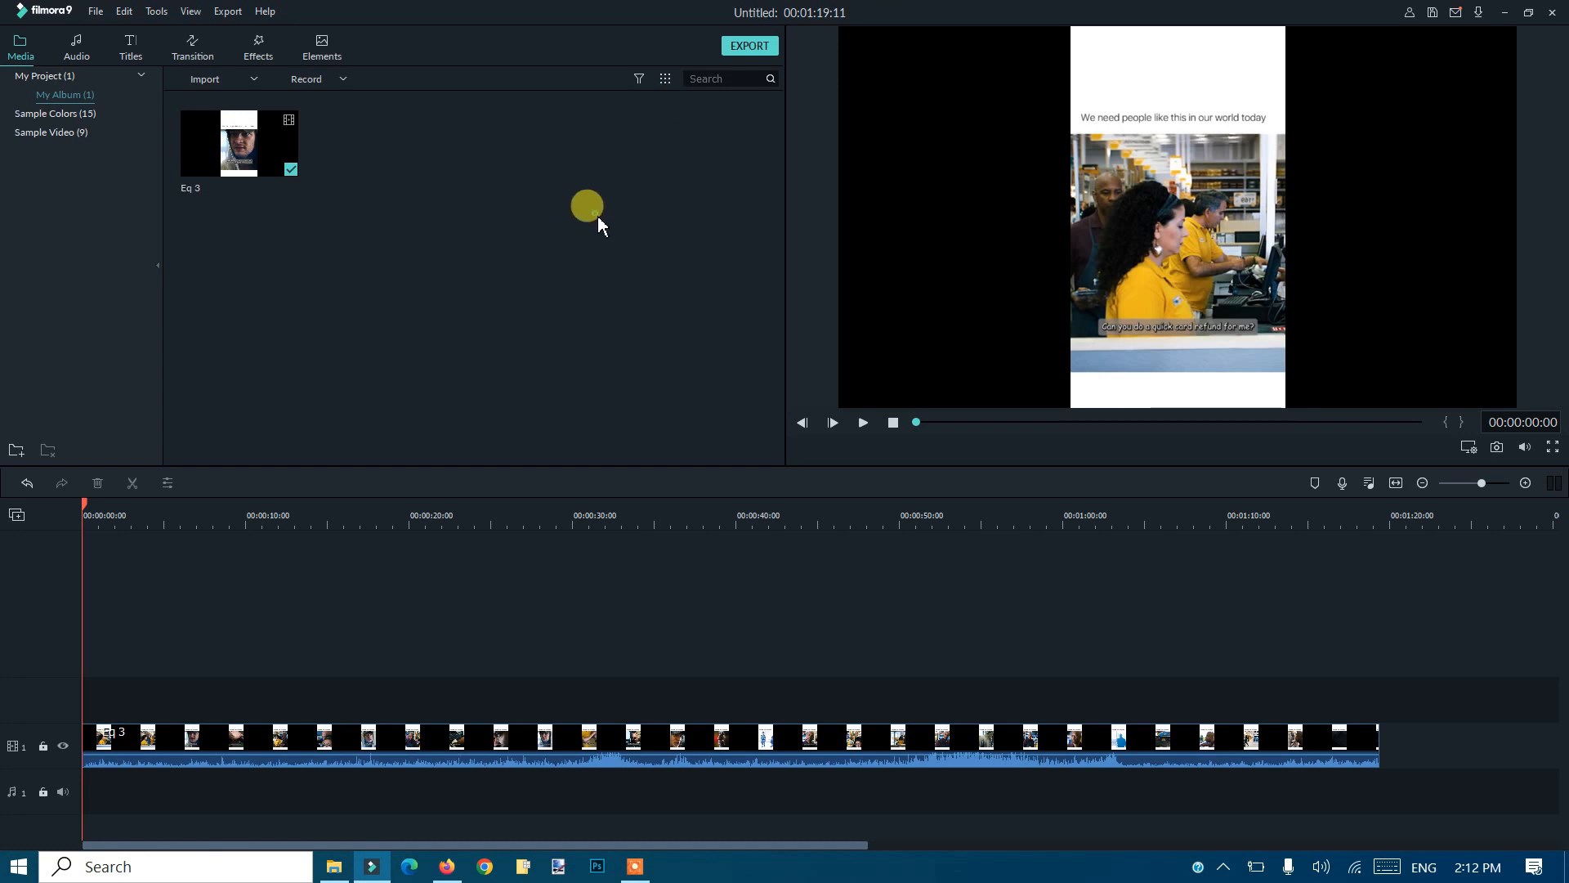
mouse_move(1123, 182)
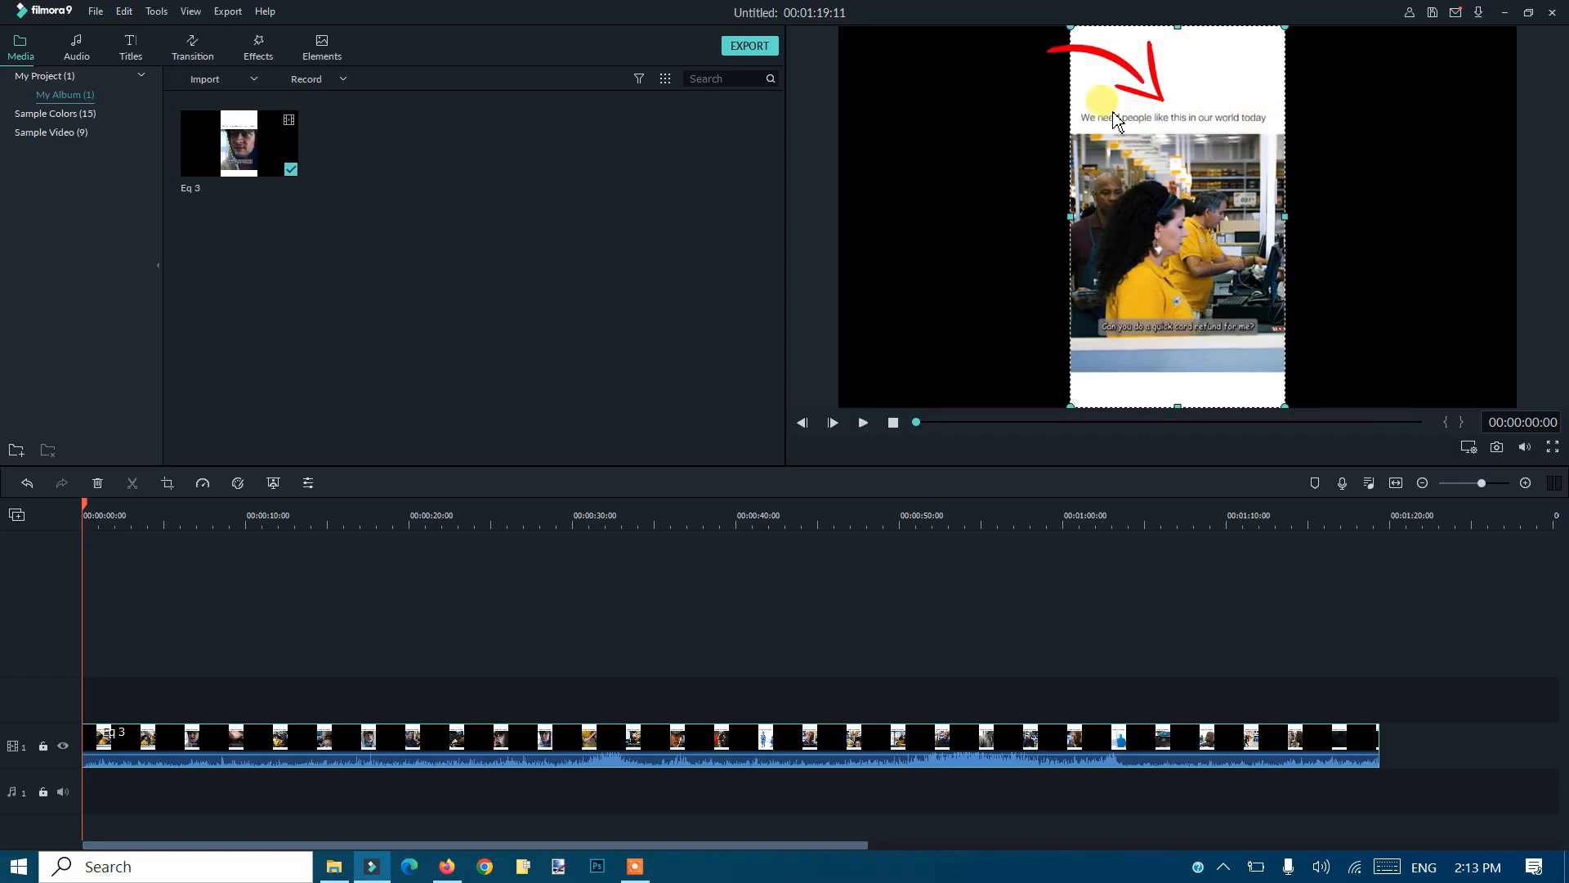
mouse_move(1254, 142)
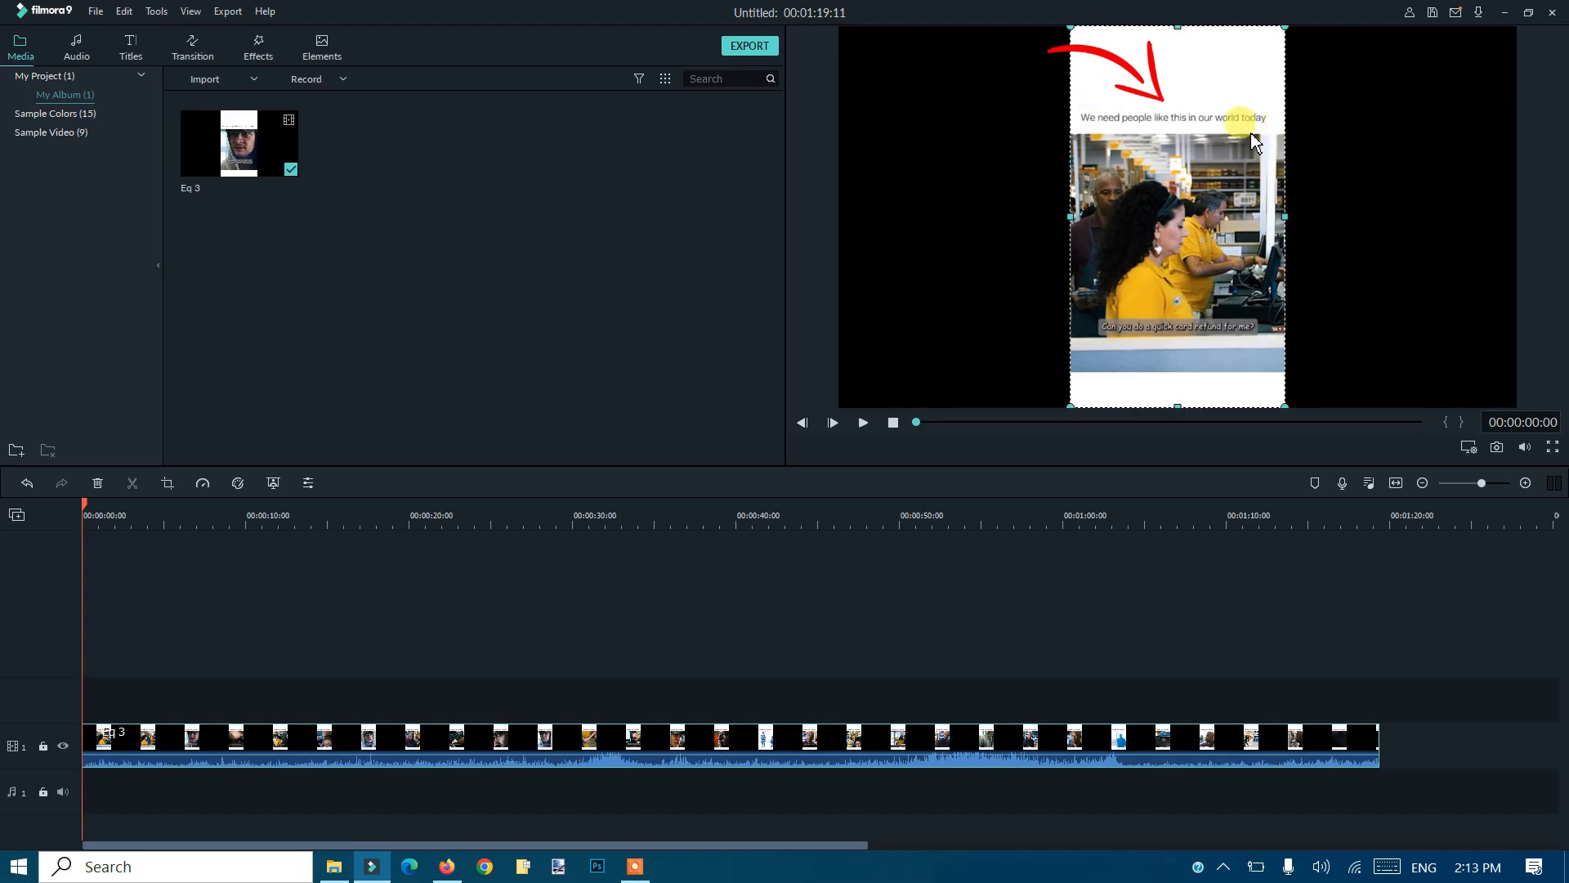
mouse_move(1272, 131)
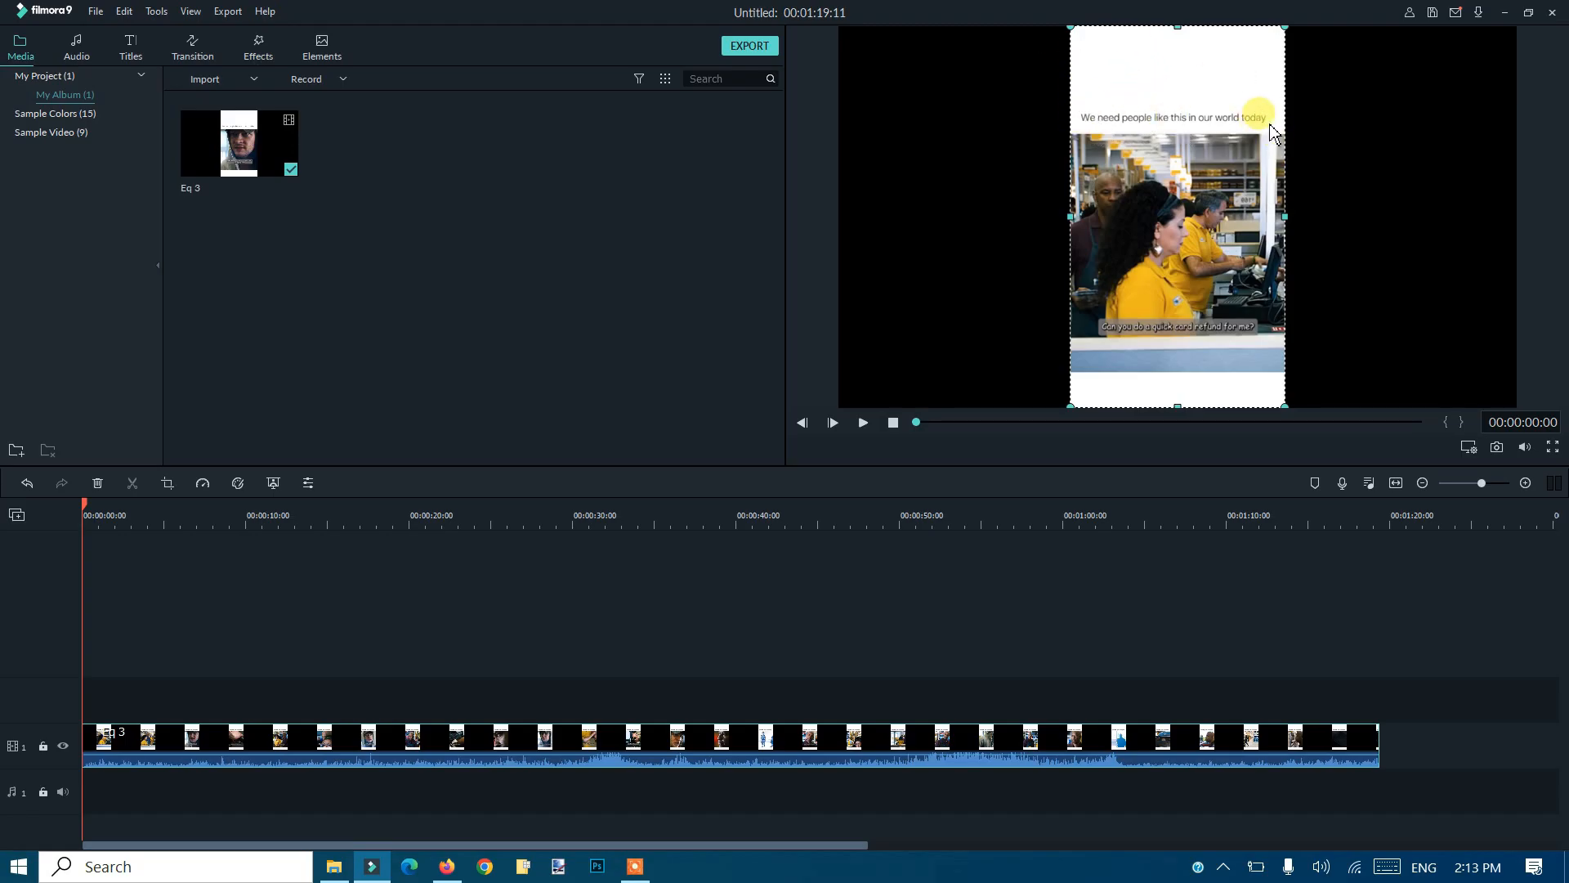
mouse_move(1257, 136)
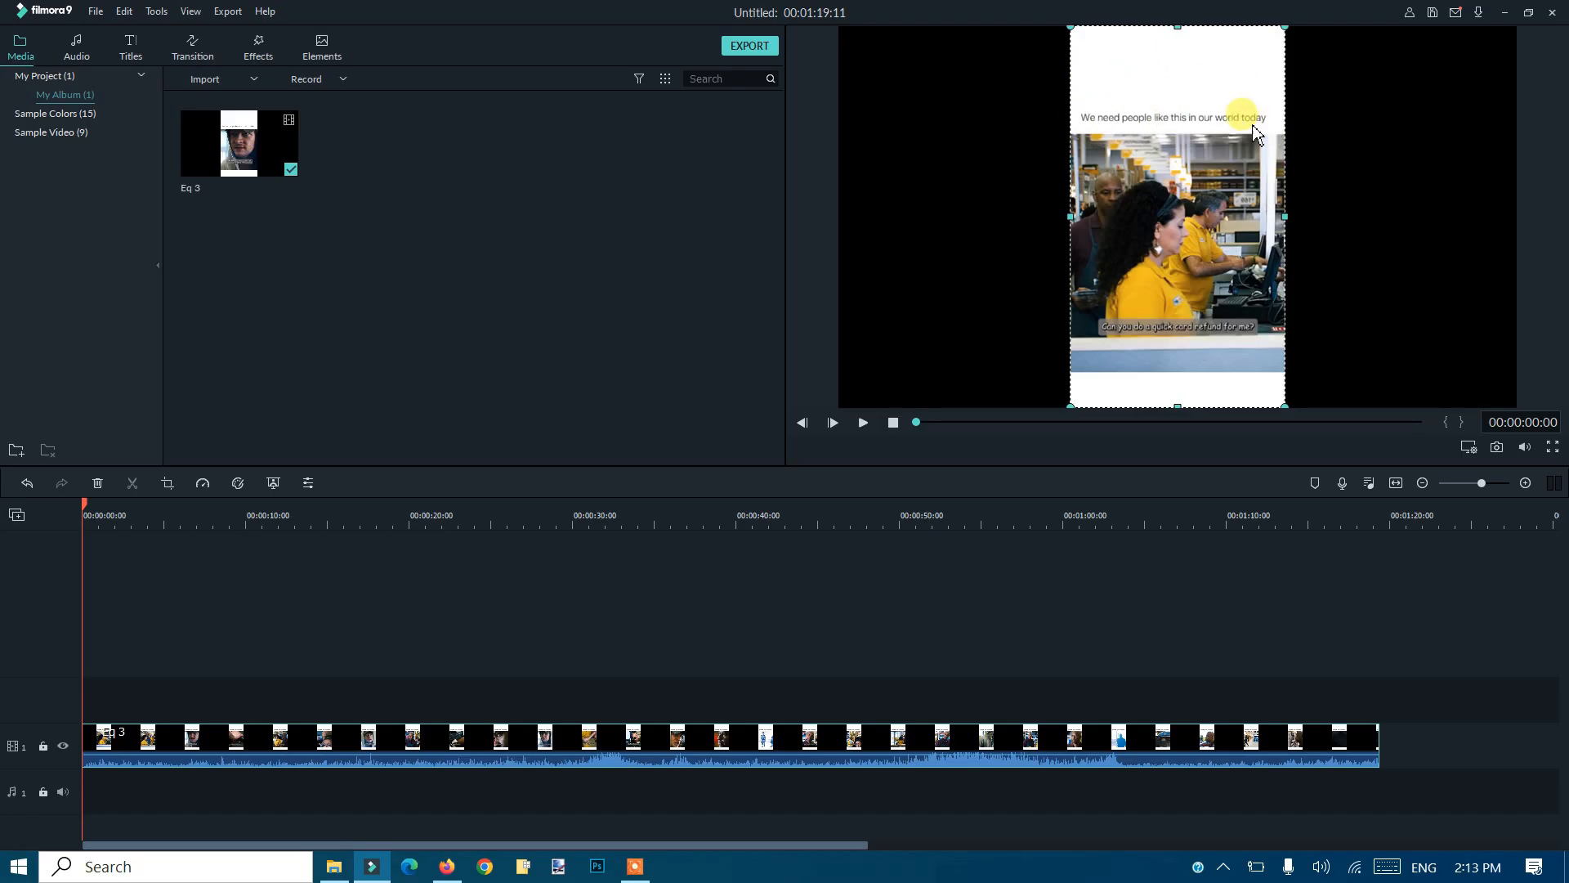
mouse_move(1173, 81)
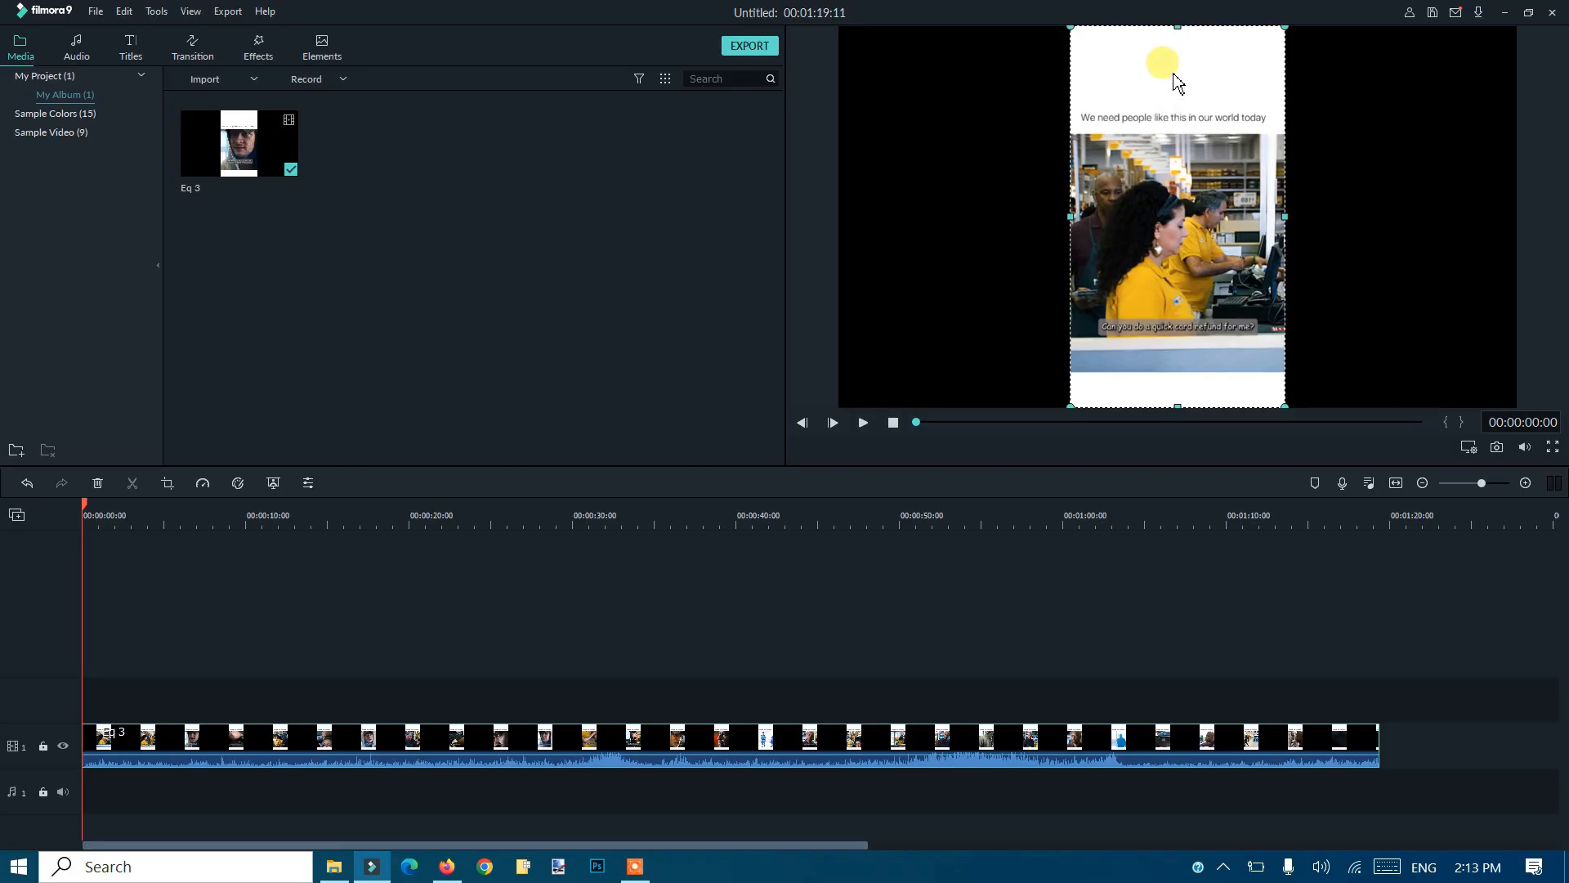
mouse_move(1160, 88)
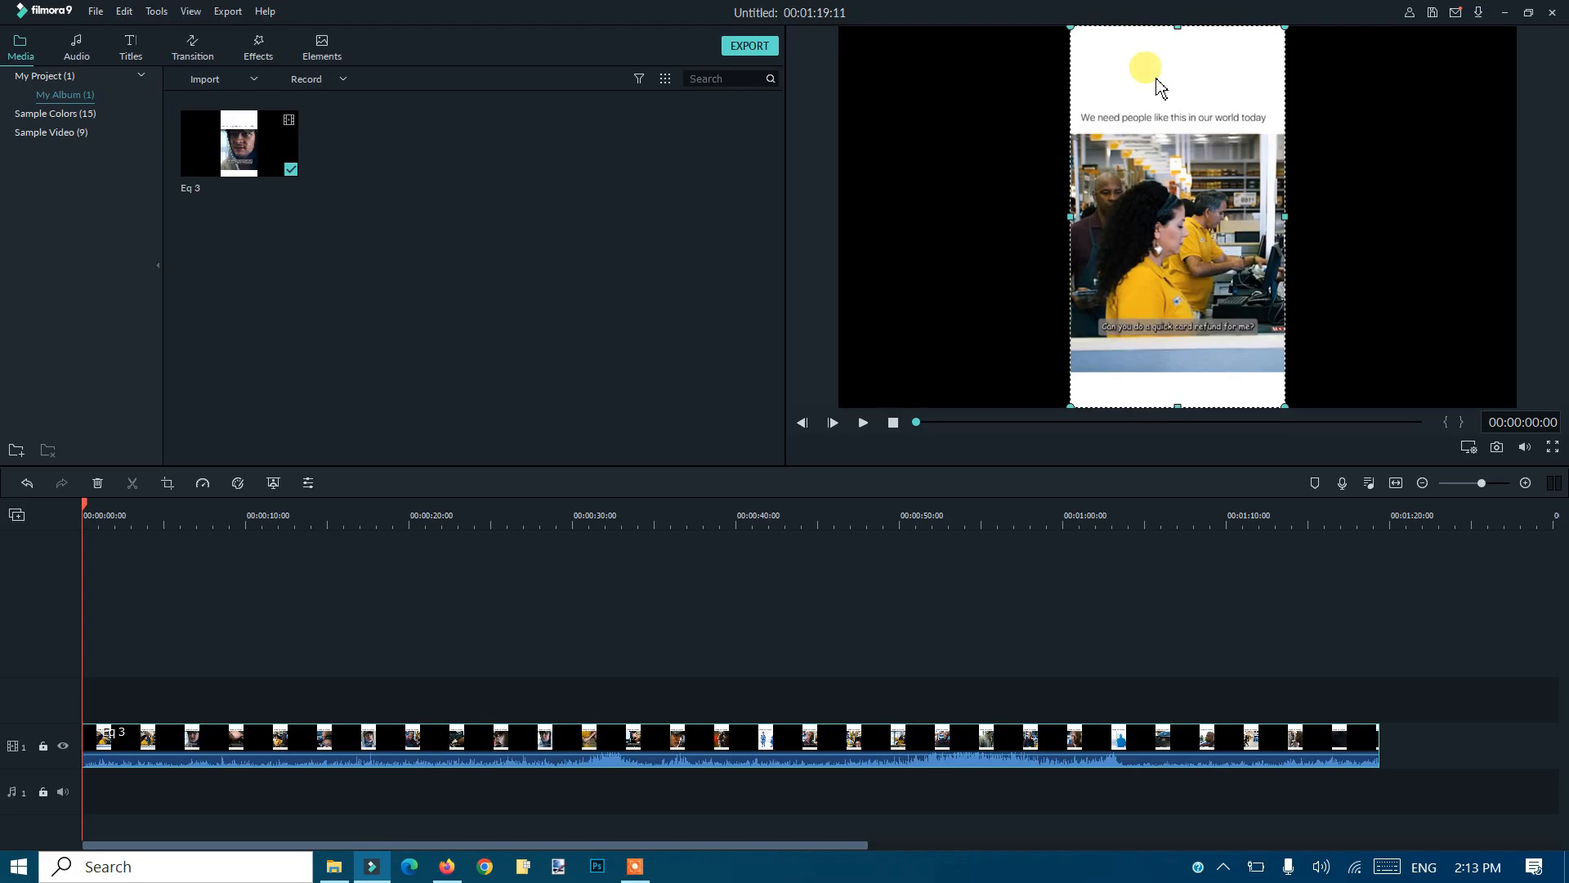
mouse_move(1144, 90)
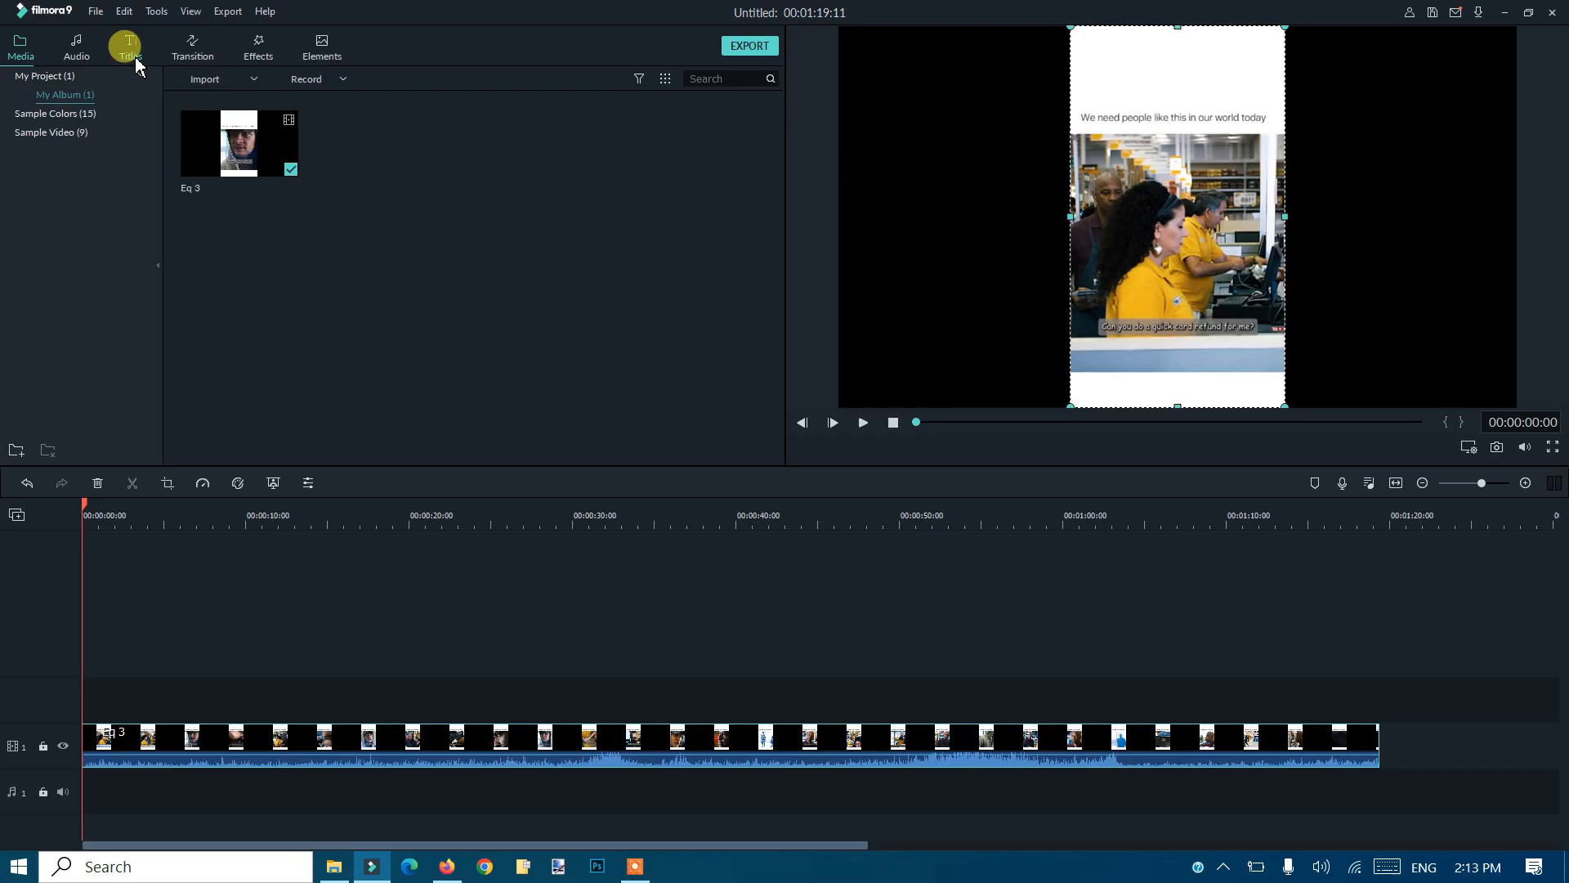
- Show the Subtitles category of the Titles library
click(129, 46)
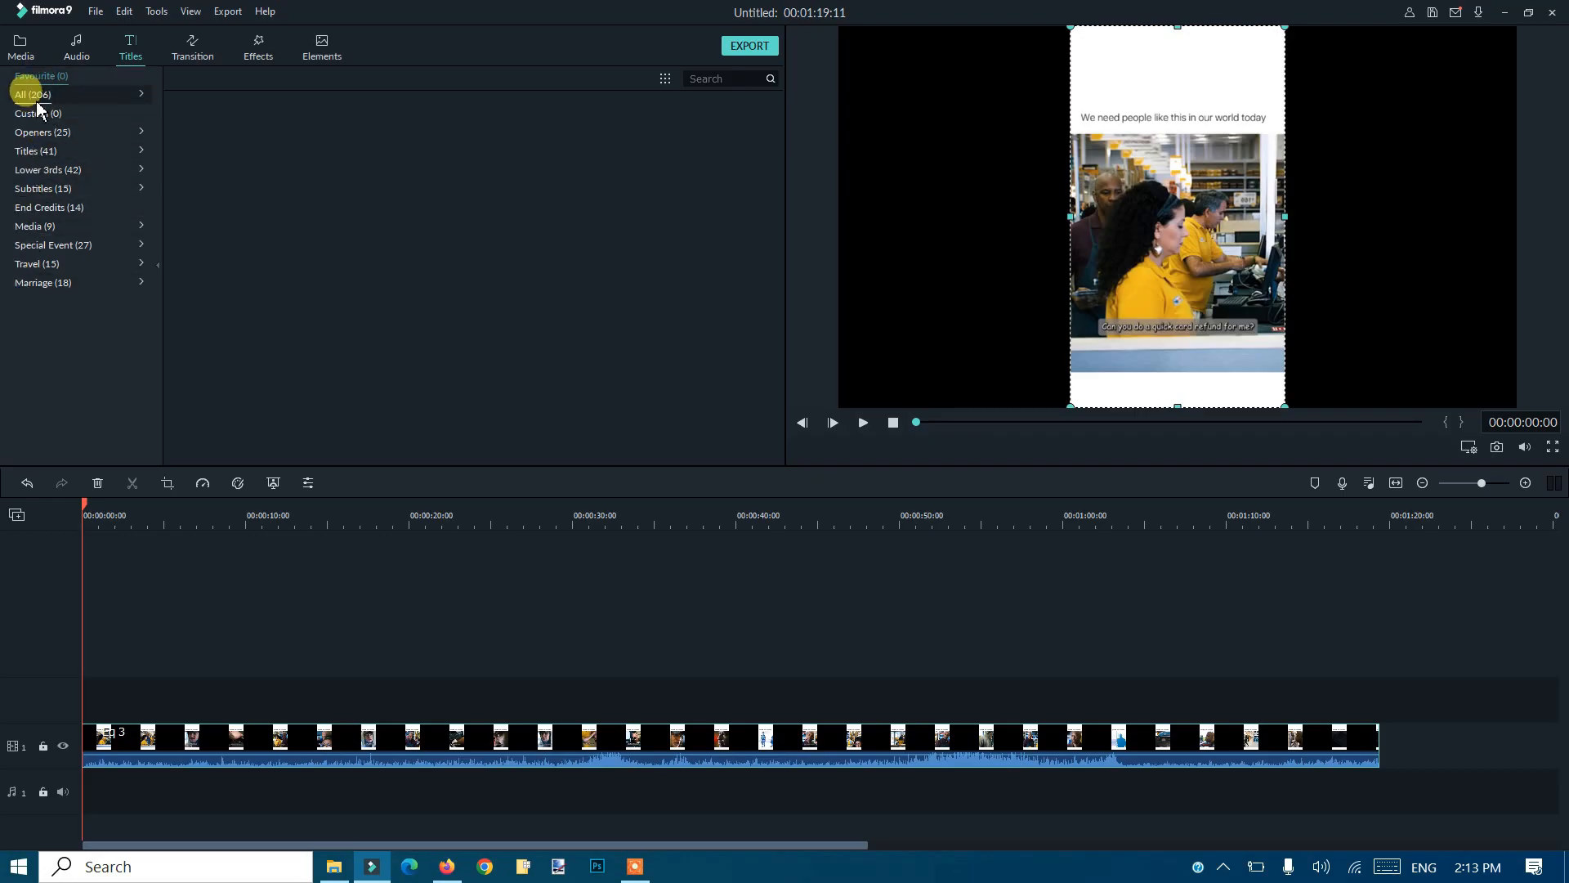
click(33, 95)
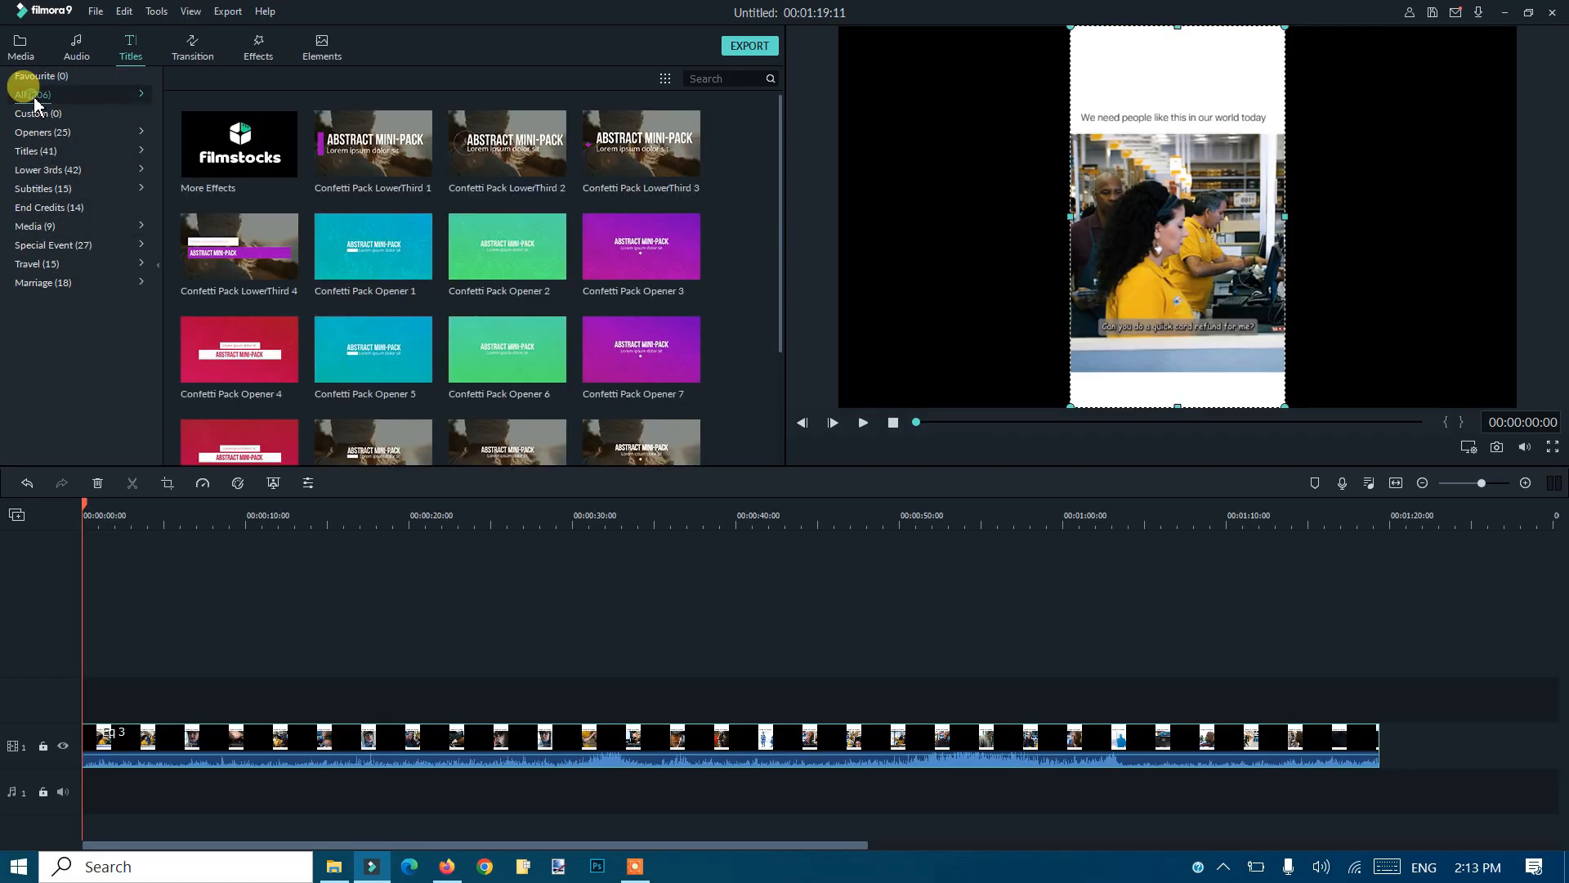
click(39, 188)
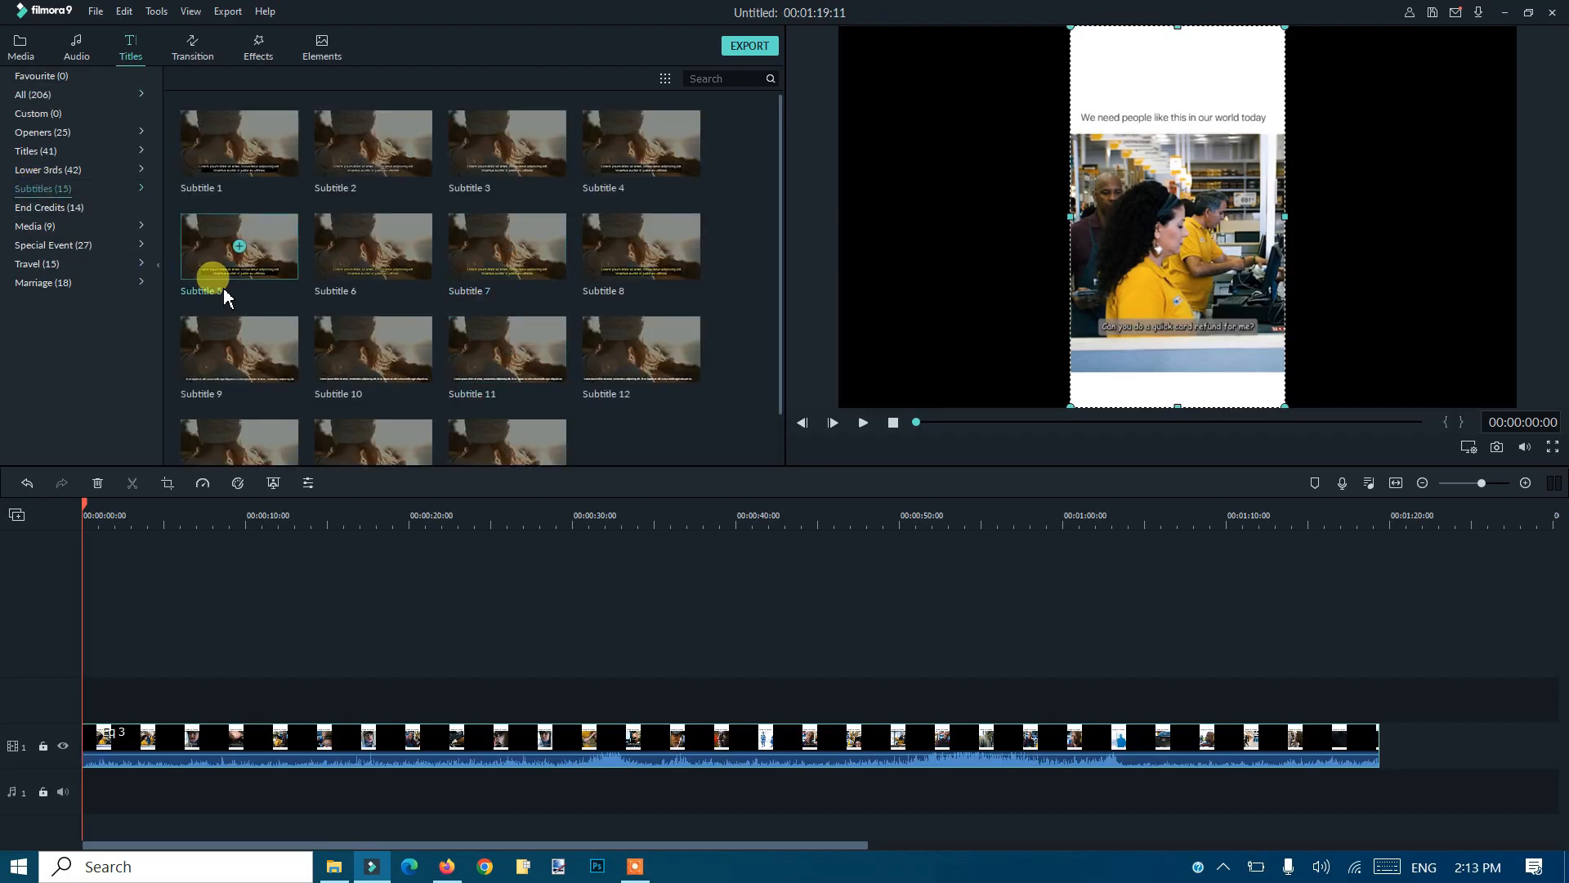
mouse_move(424, 247)
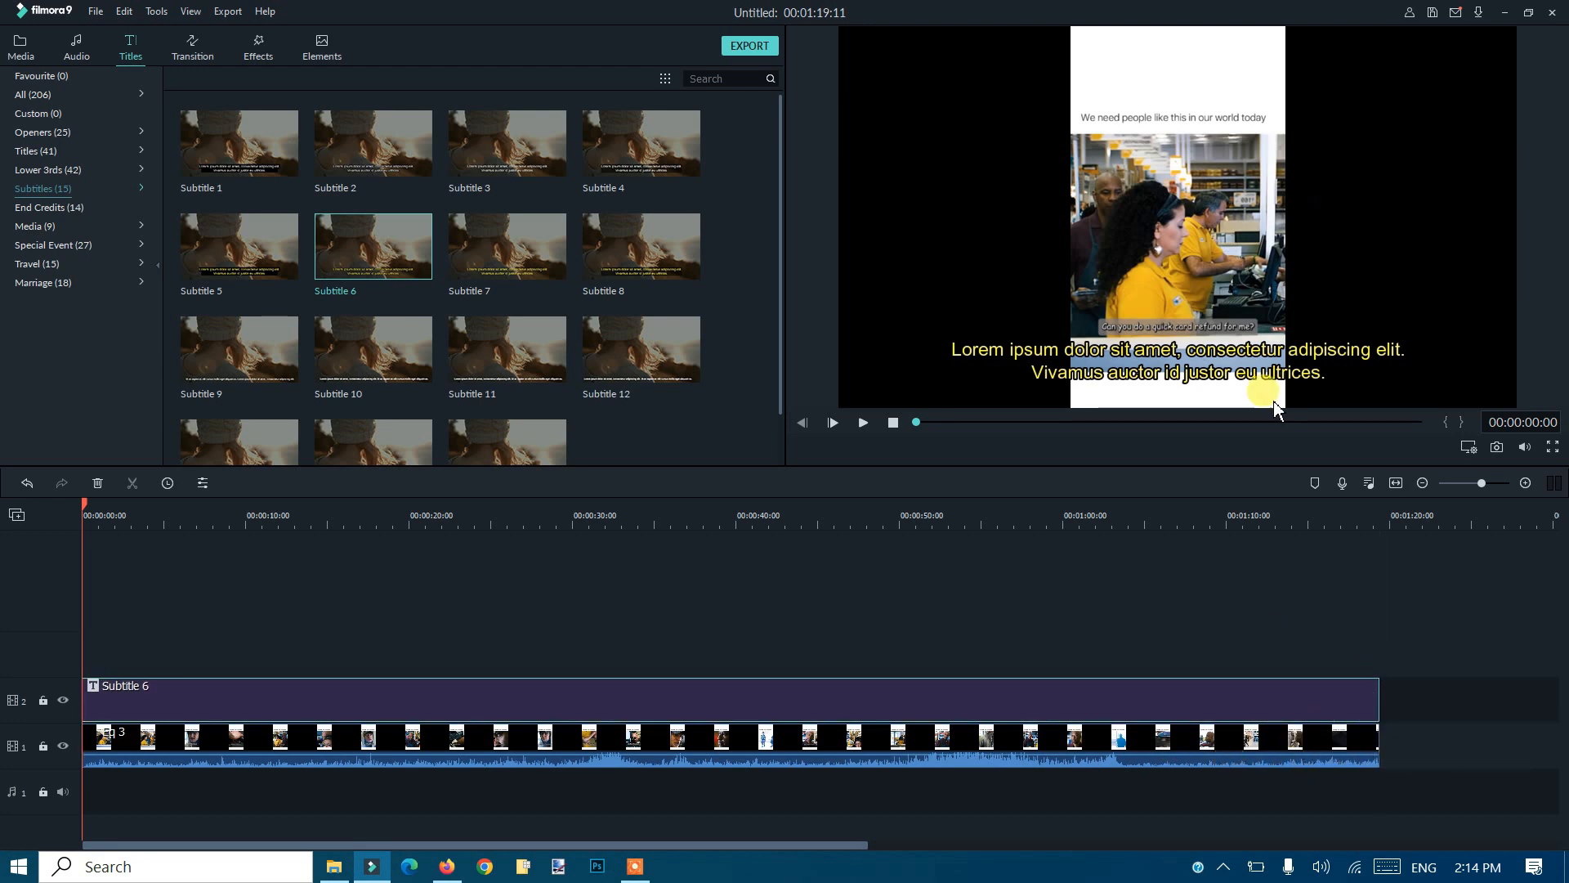
mouse_move(464, 678)
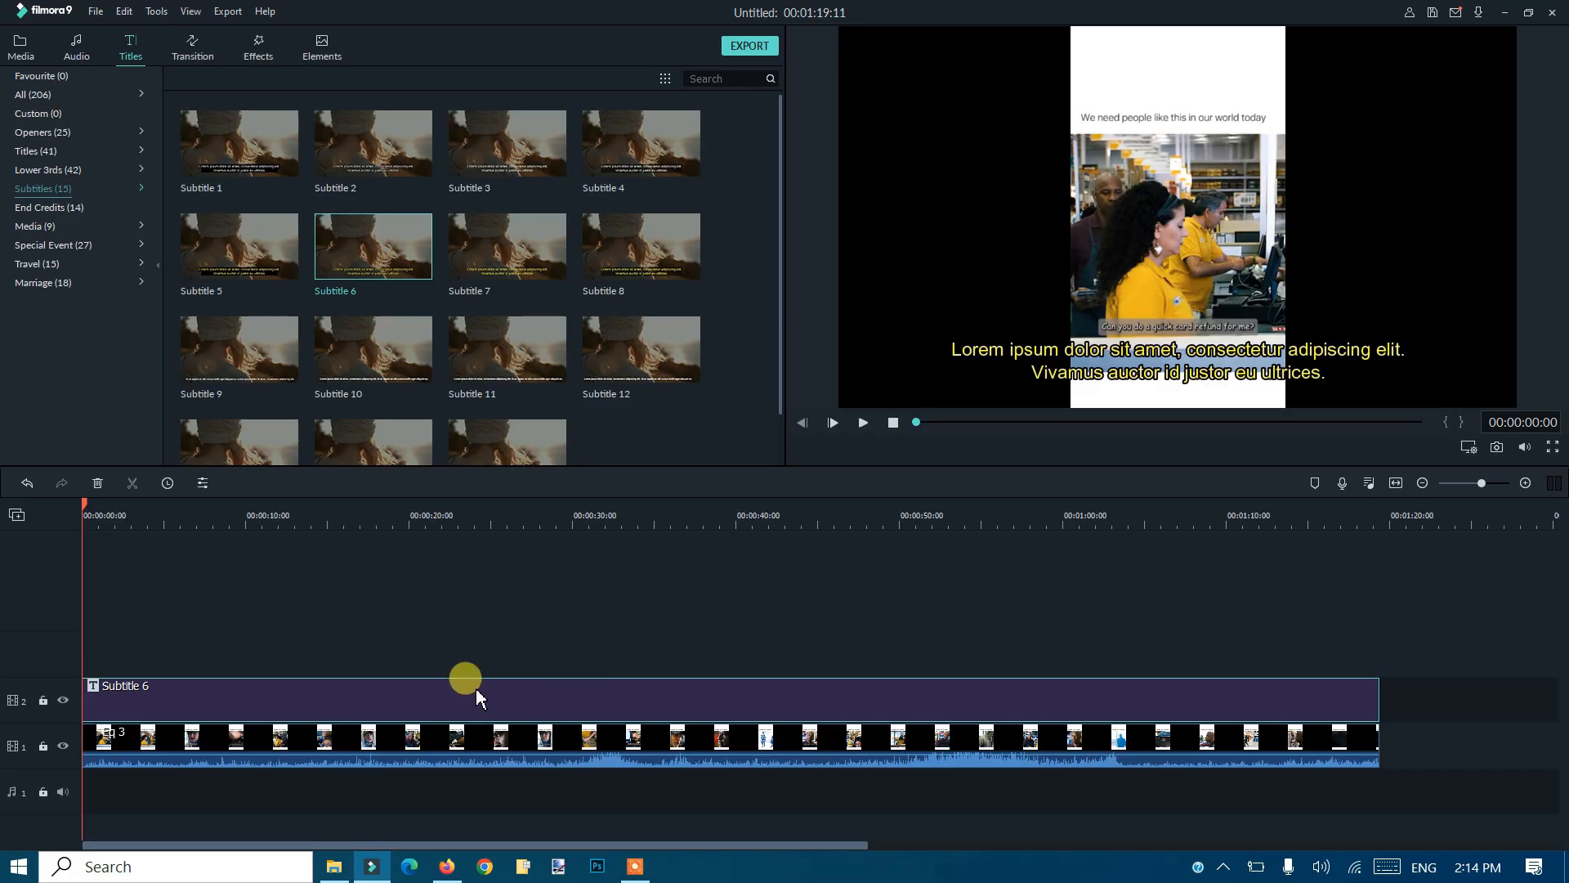
- Edit the Subtitle 6 clip and bring up its Advanced Text Edit window
right_click(465, 685)
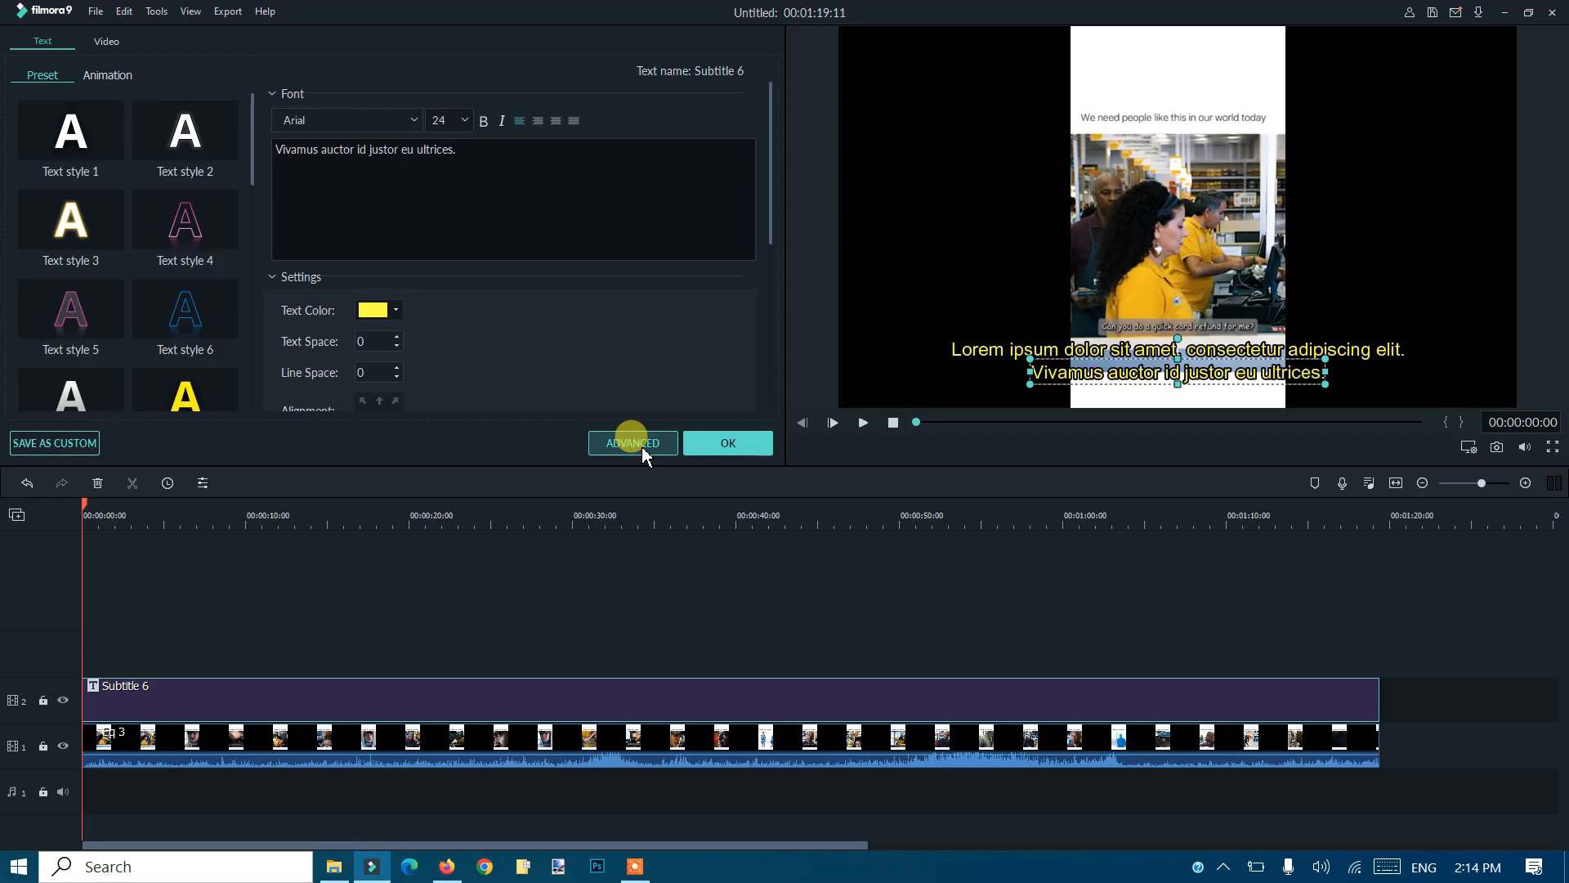
click(631, 443)
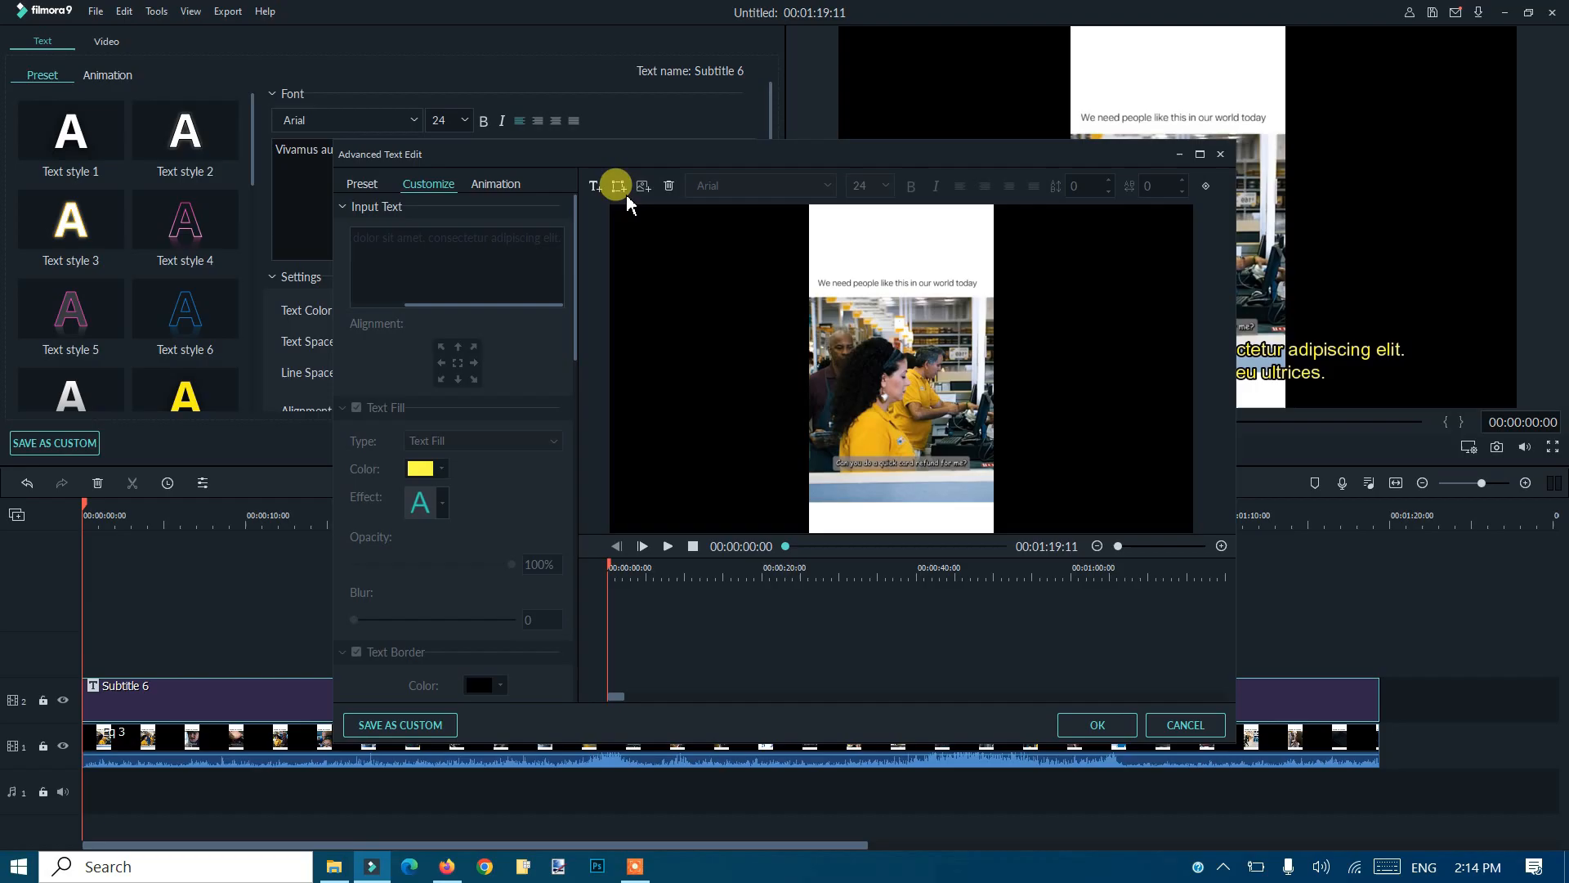
mouse_move(644, 187)
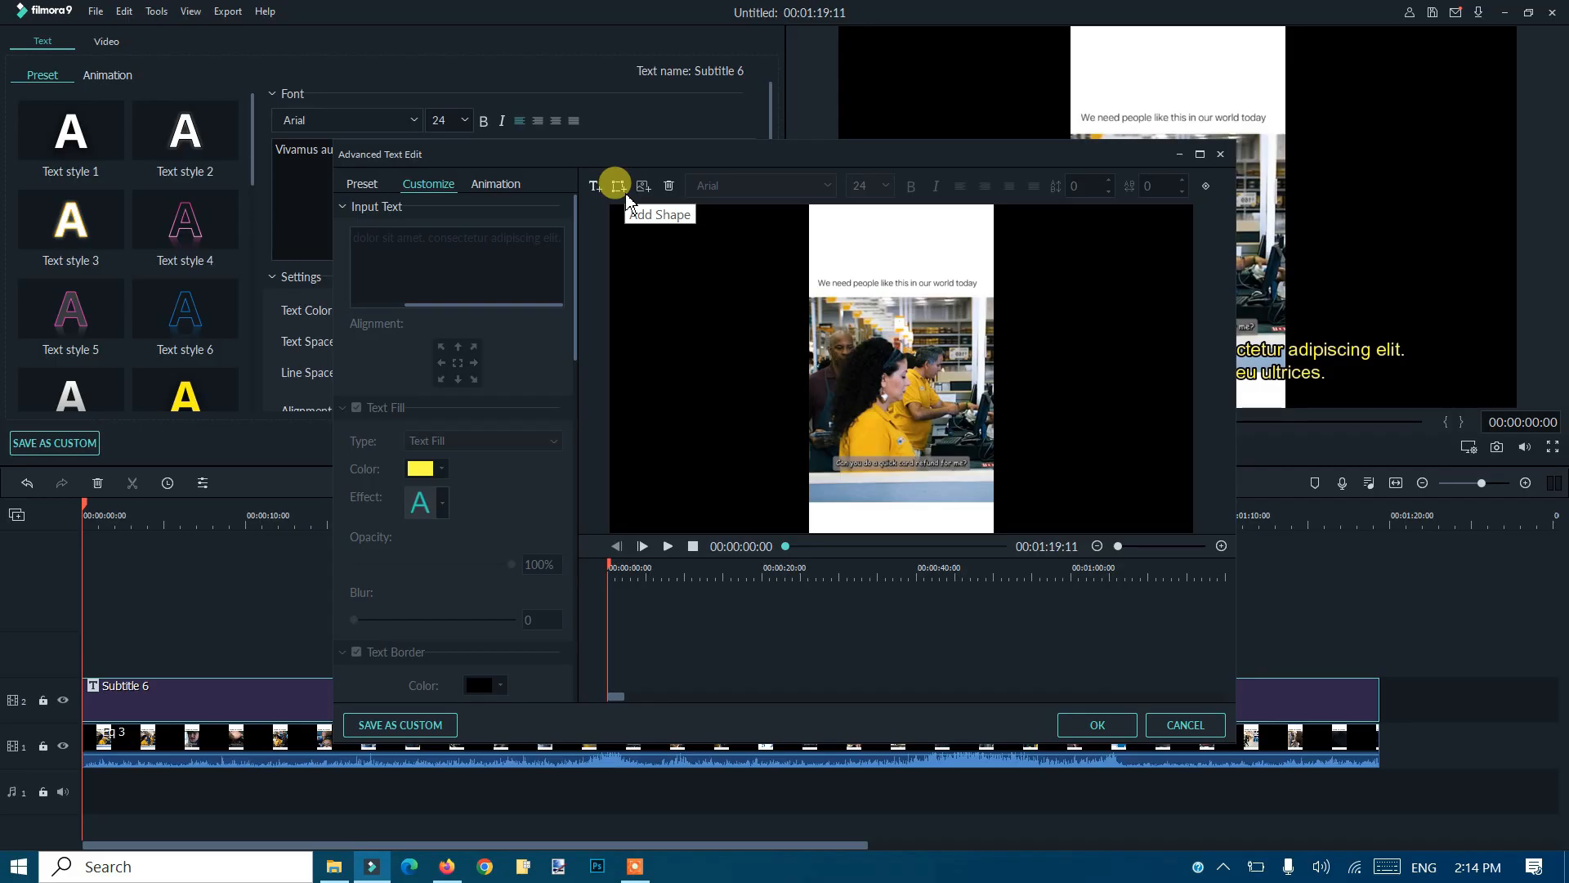
- Add a rounded rectangle shape to the Subtitle 6 title
click(617, 186)
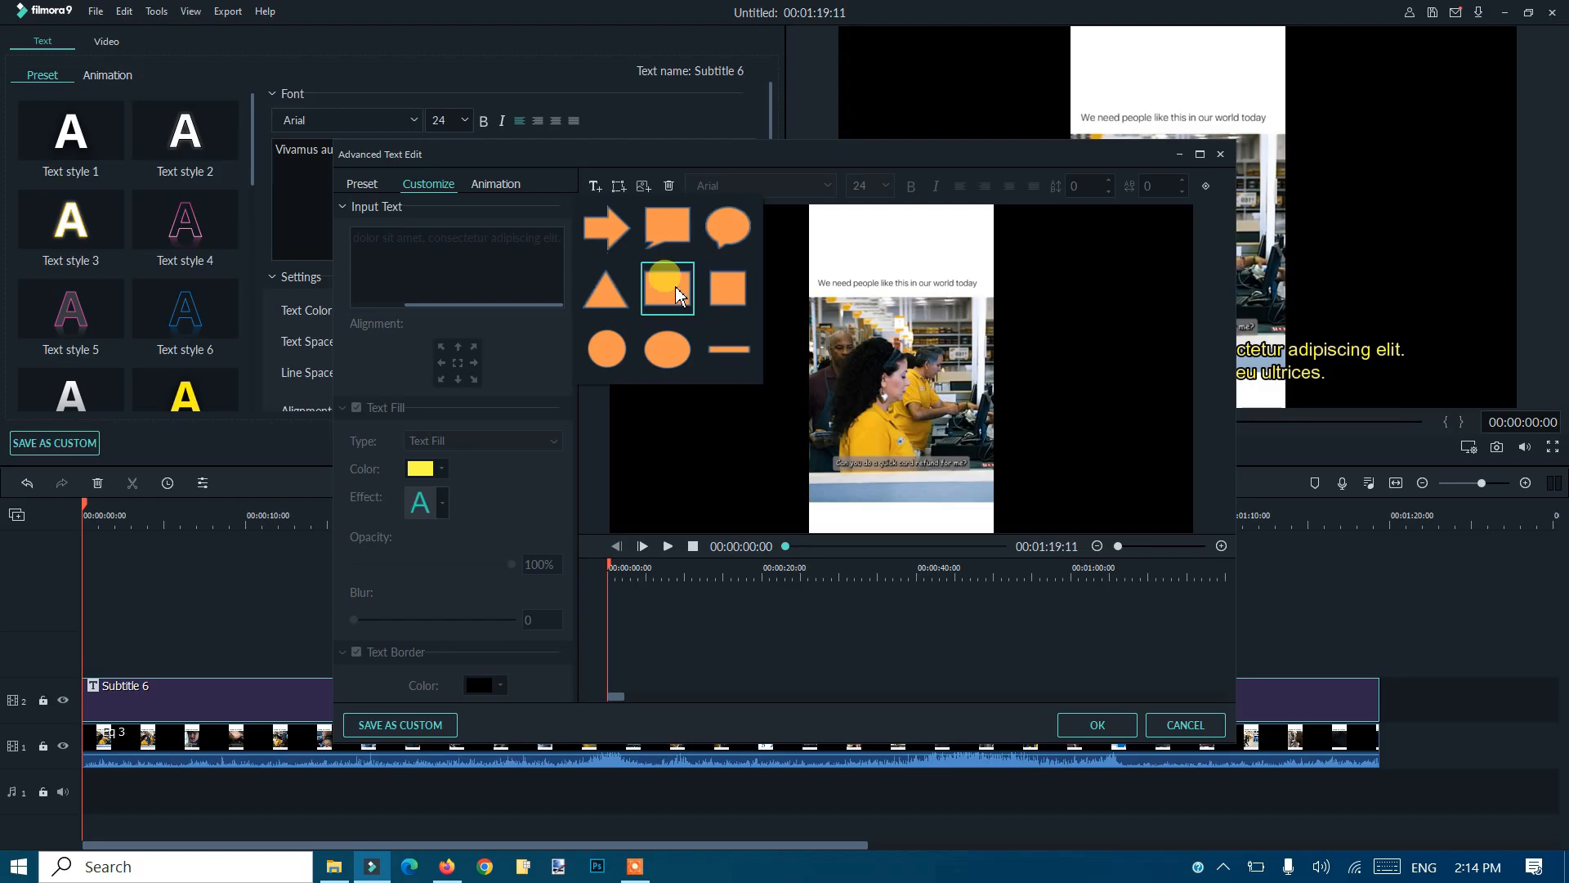
click(667, 289)
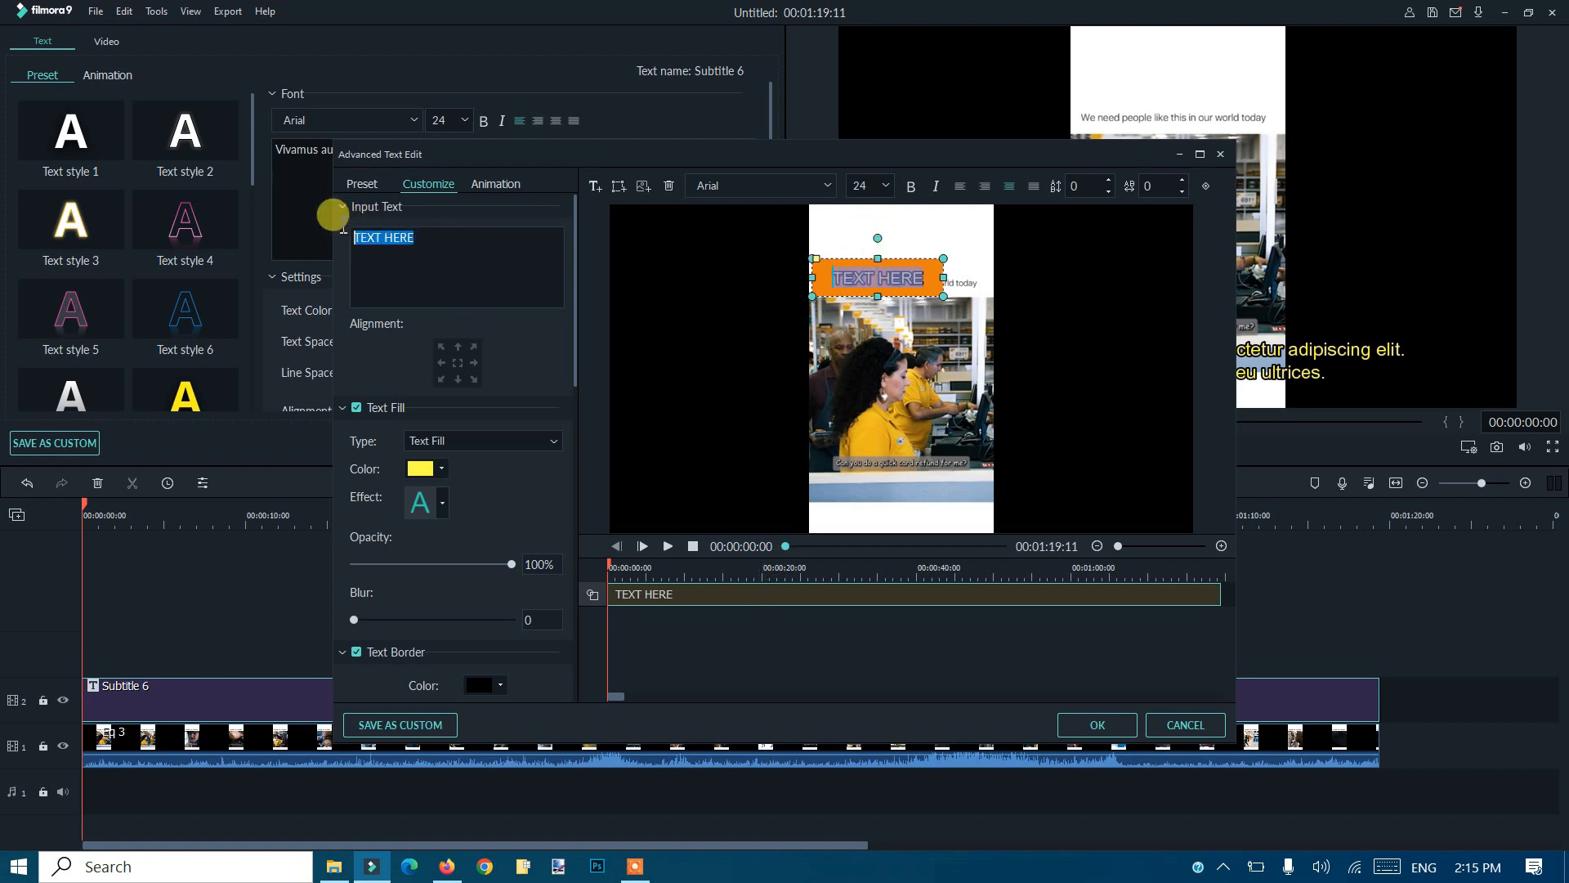
mouse_move(425, 262)
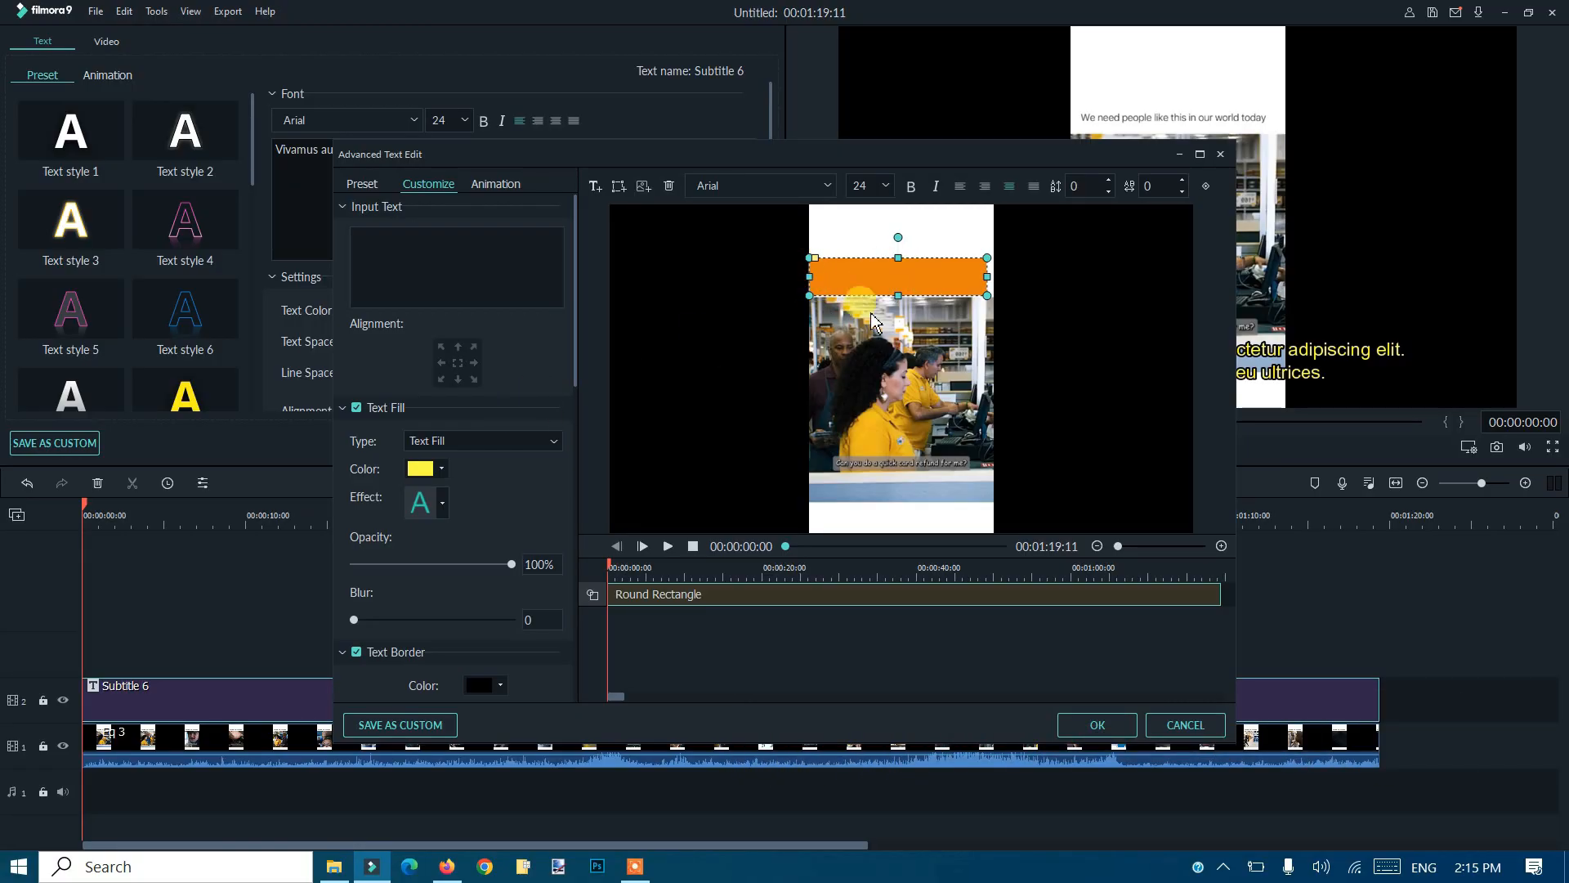
- Set the rounded rectangle's Shape Fill colour to white
scroll(down, 3)
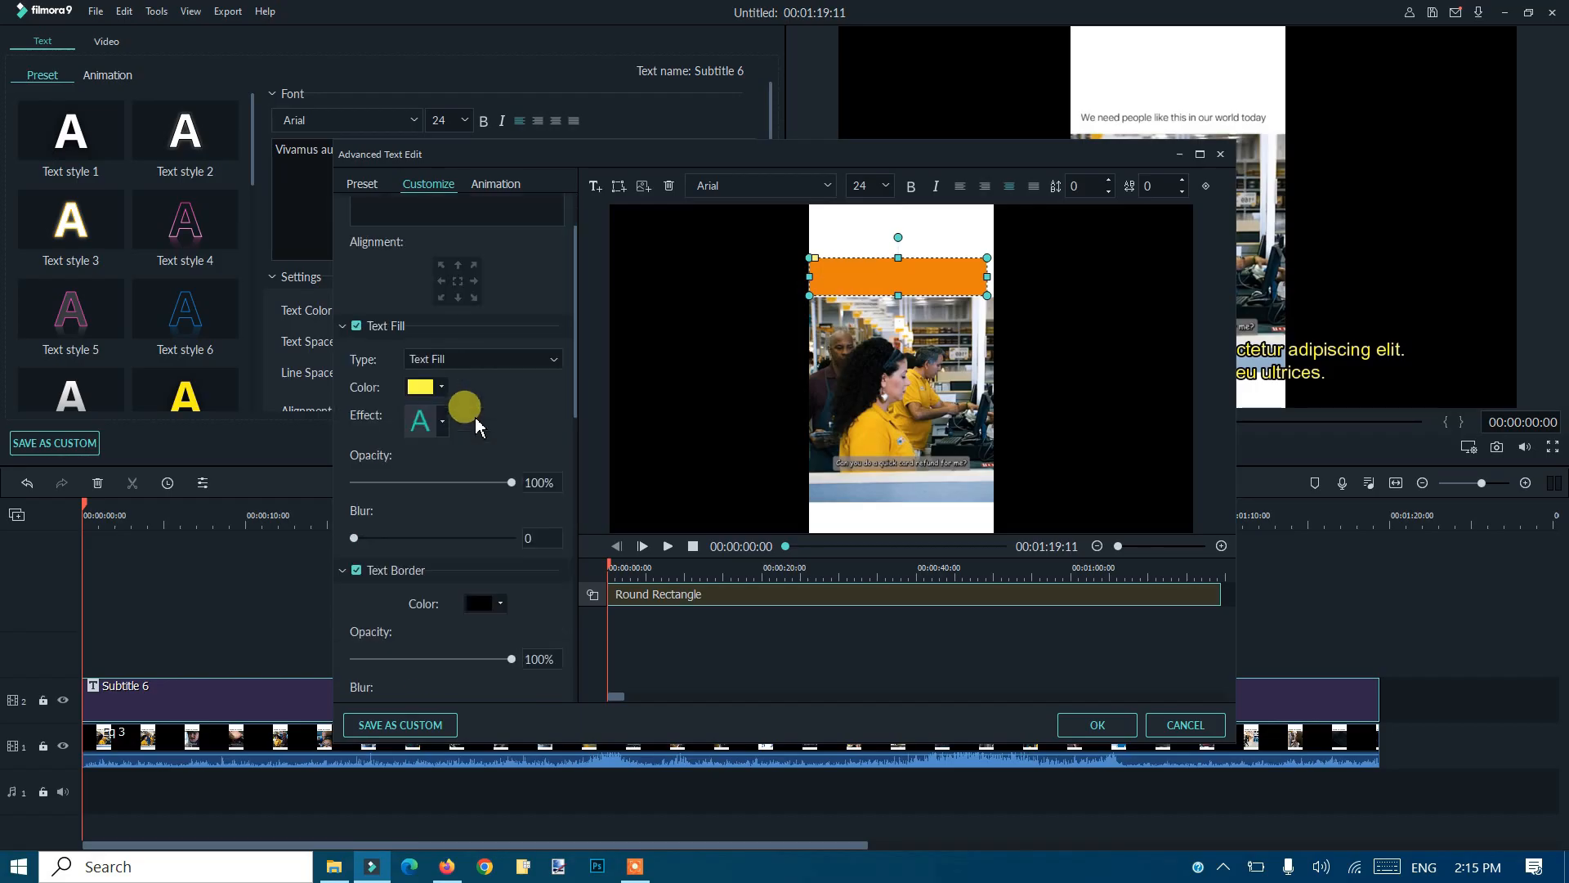
scroll(down, 3)
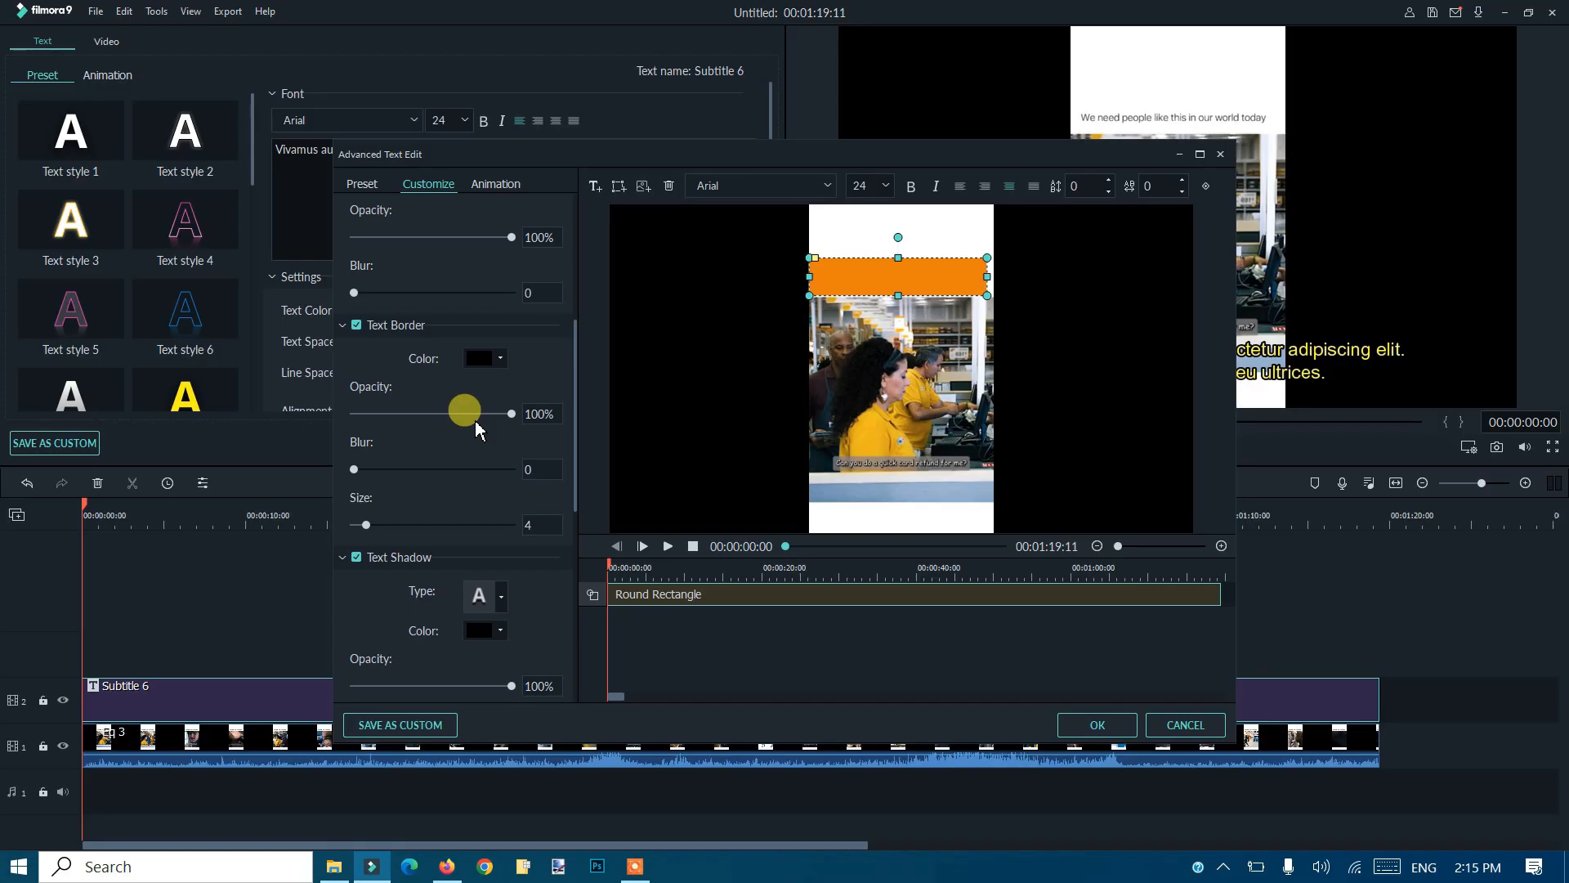
scroll(down, 3)
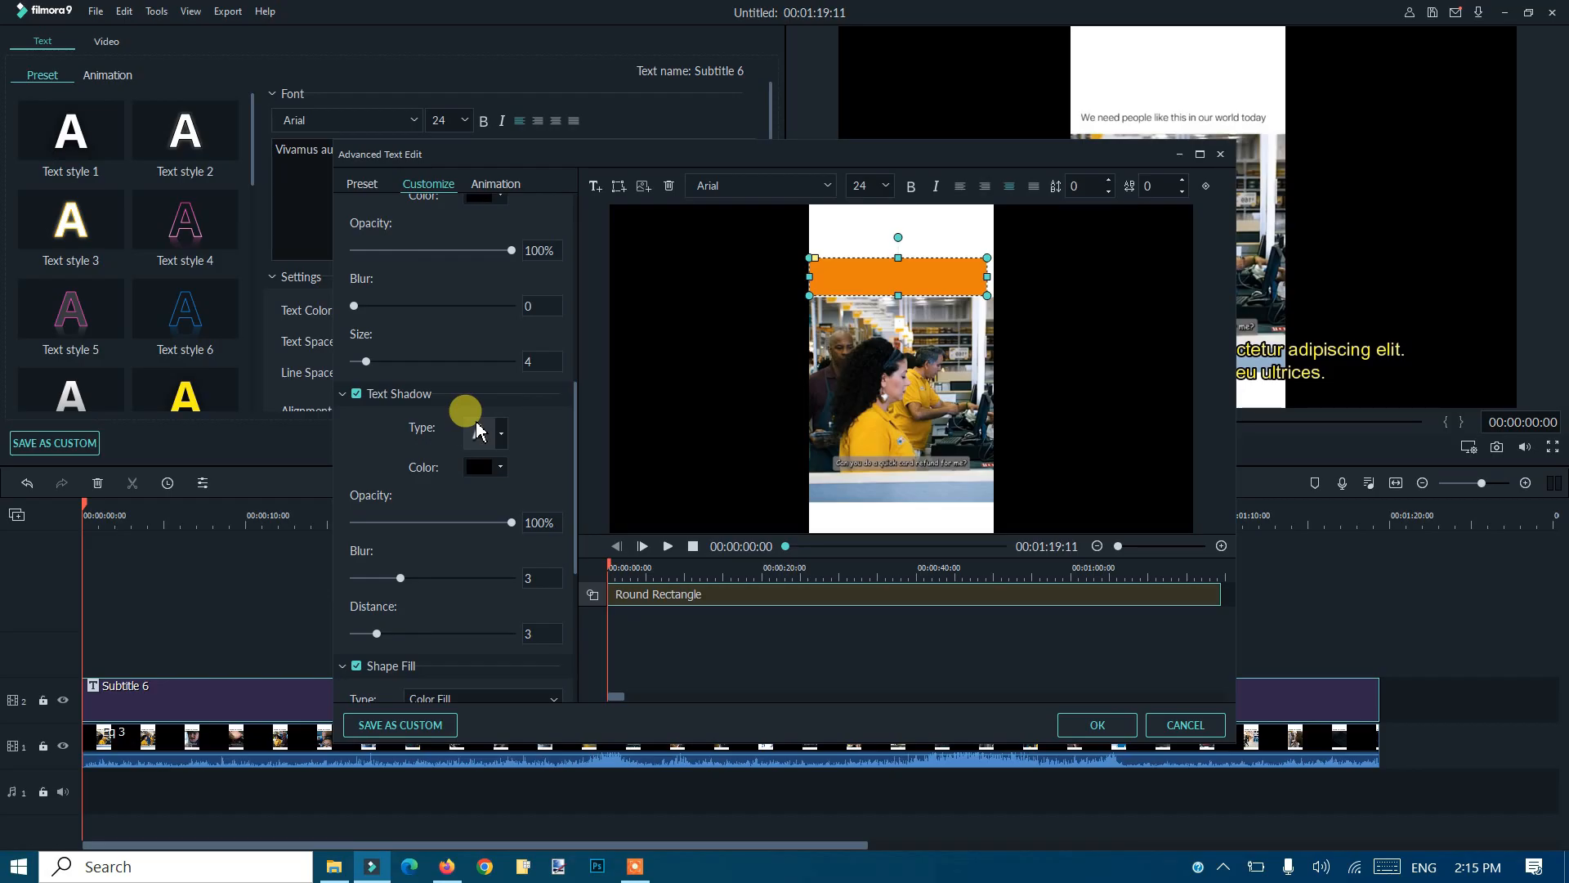
scroll(down, 3)
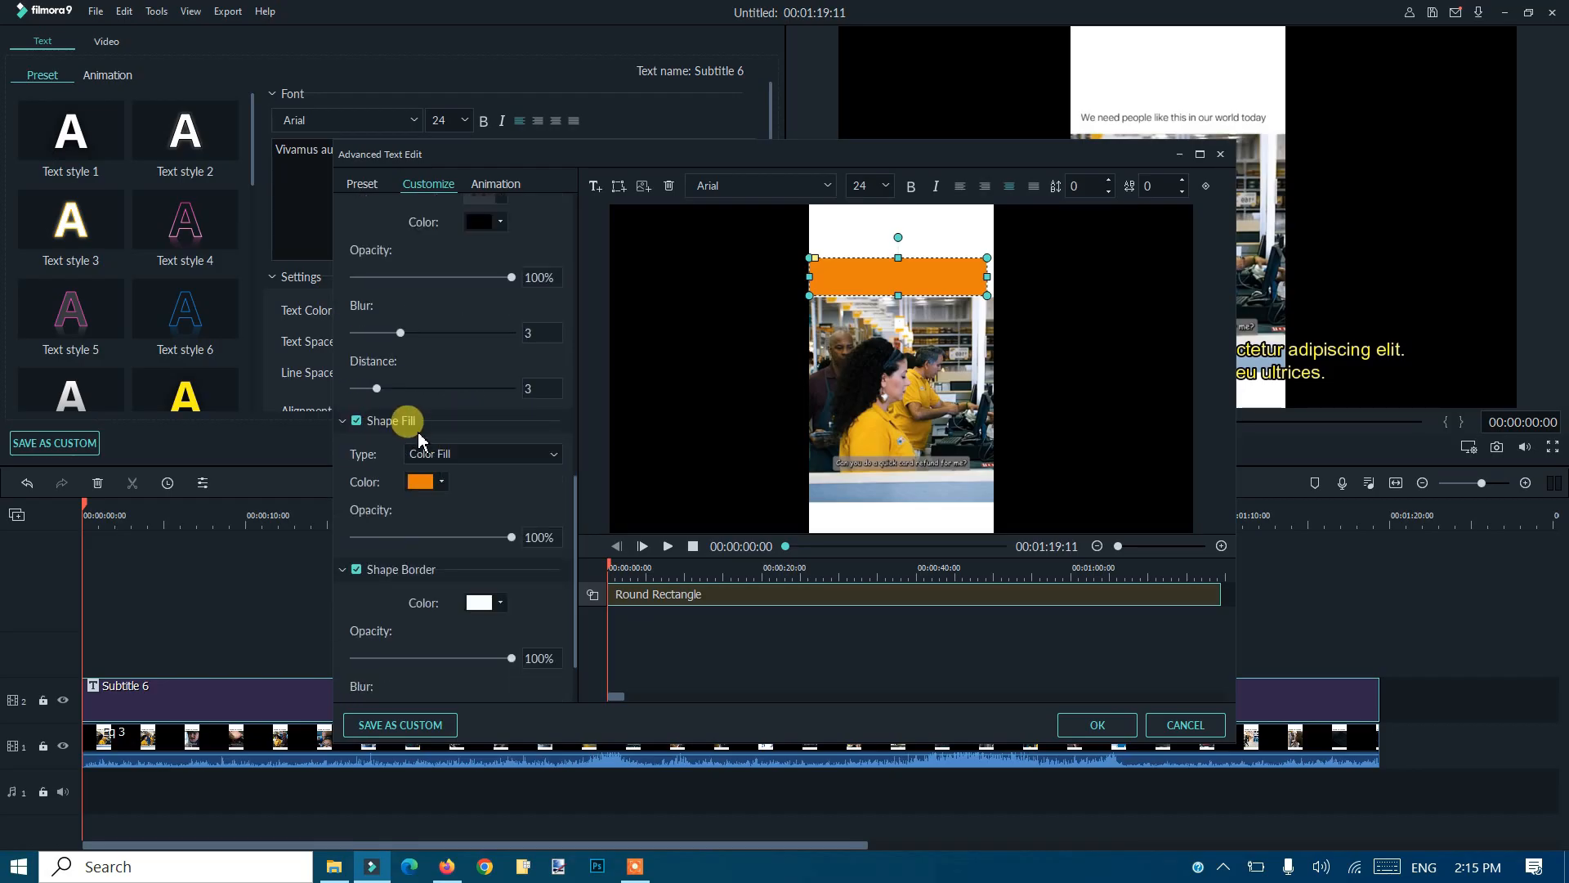
mouse_move(456, 484)
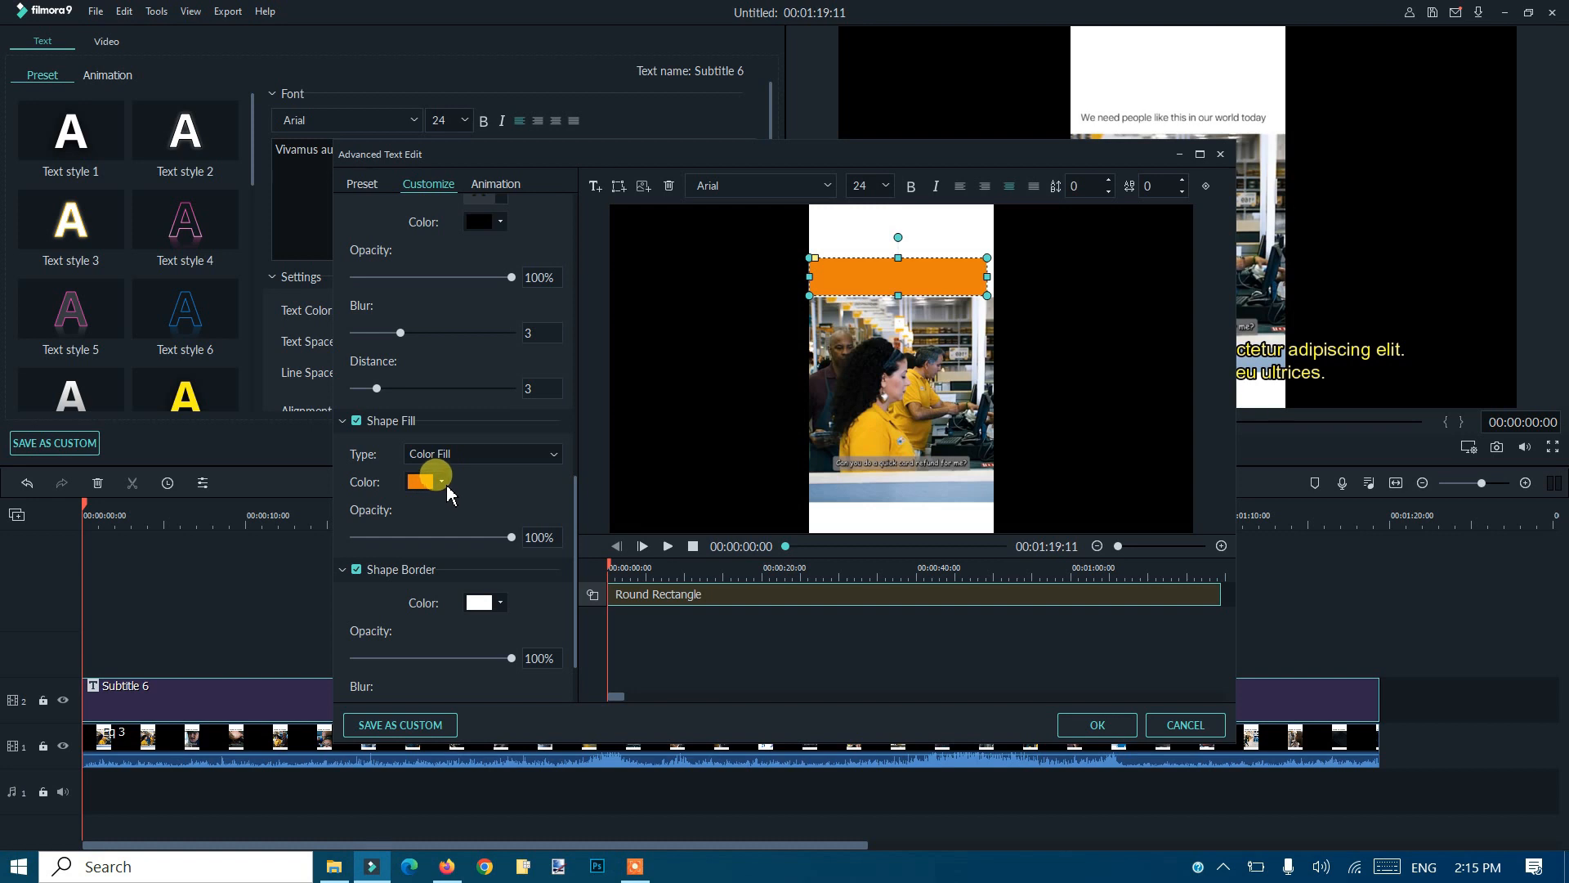
click(422, 479)
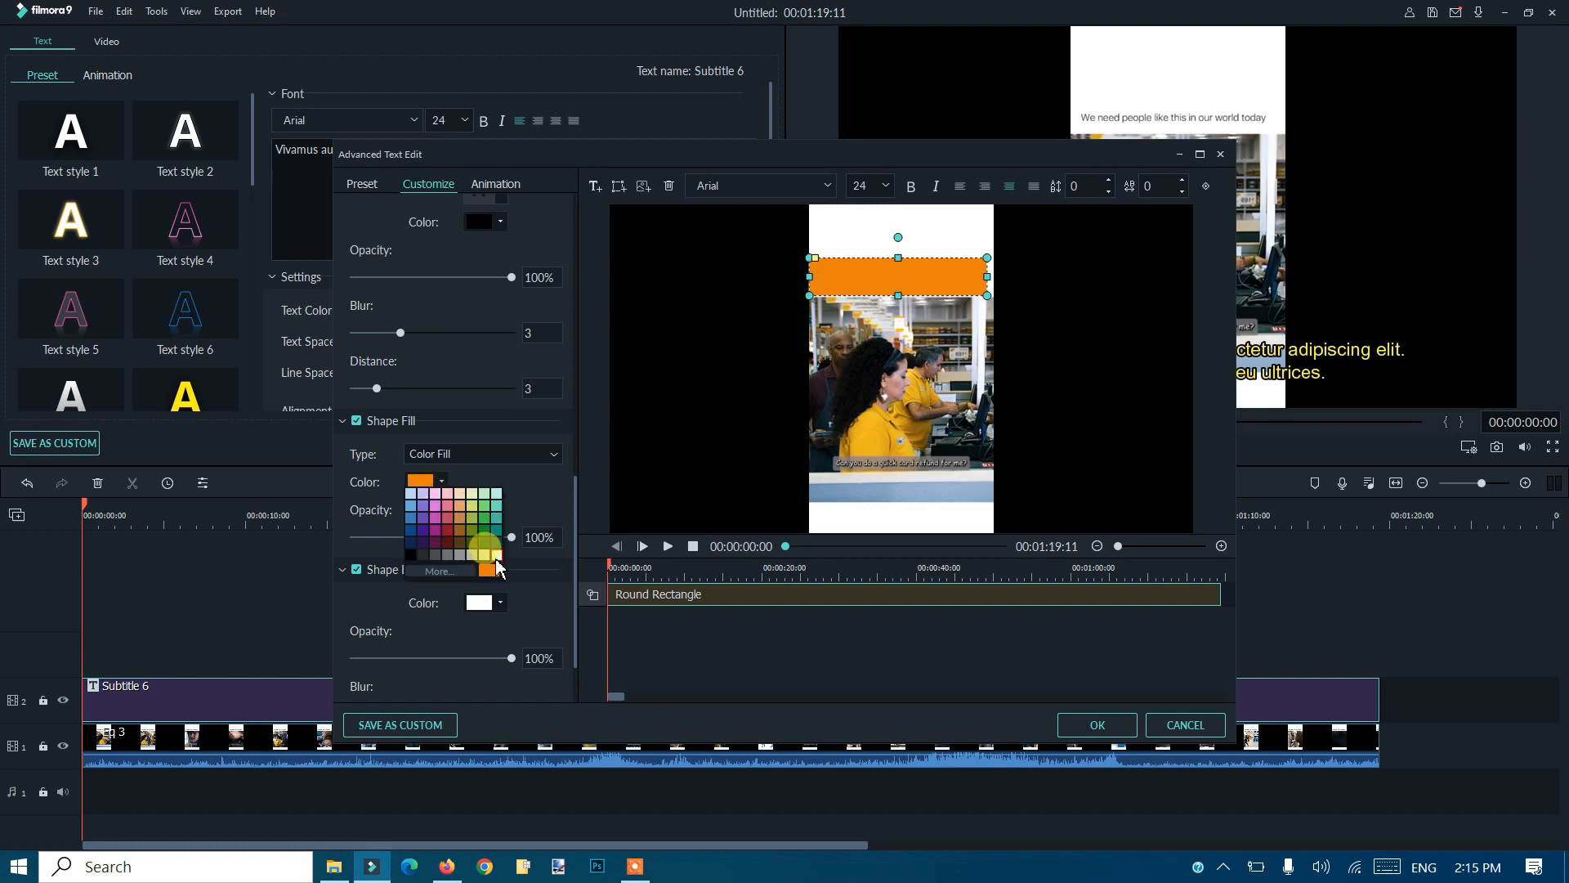
click(481, 565)
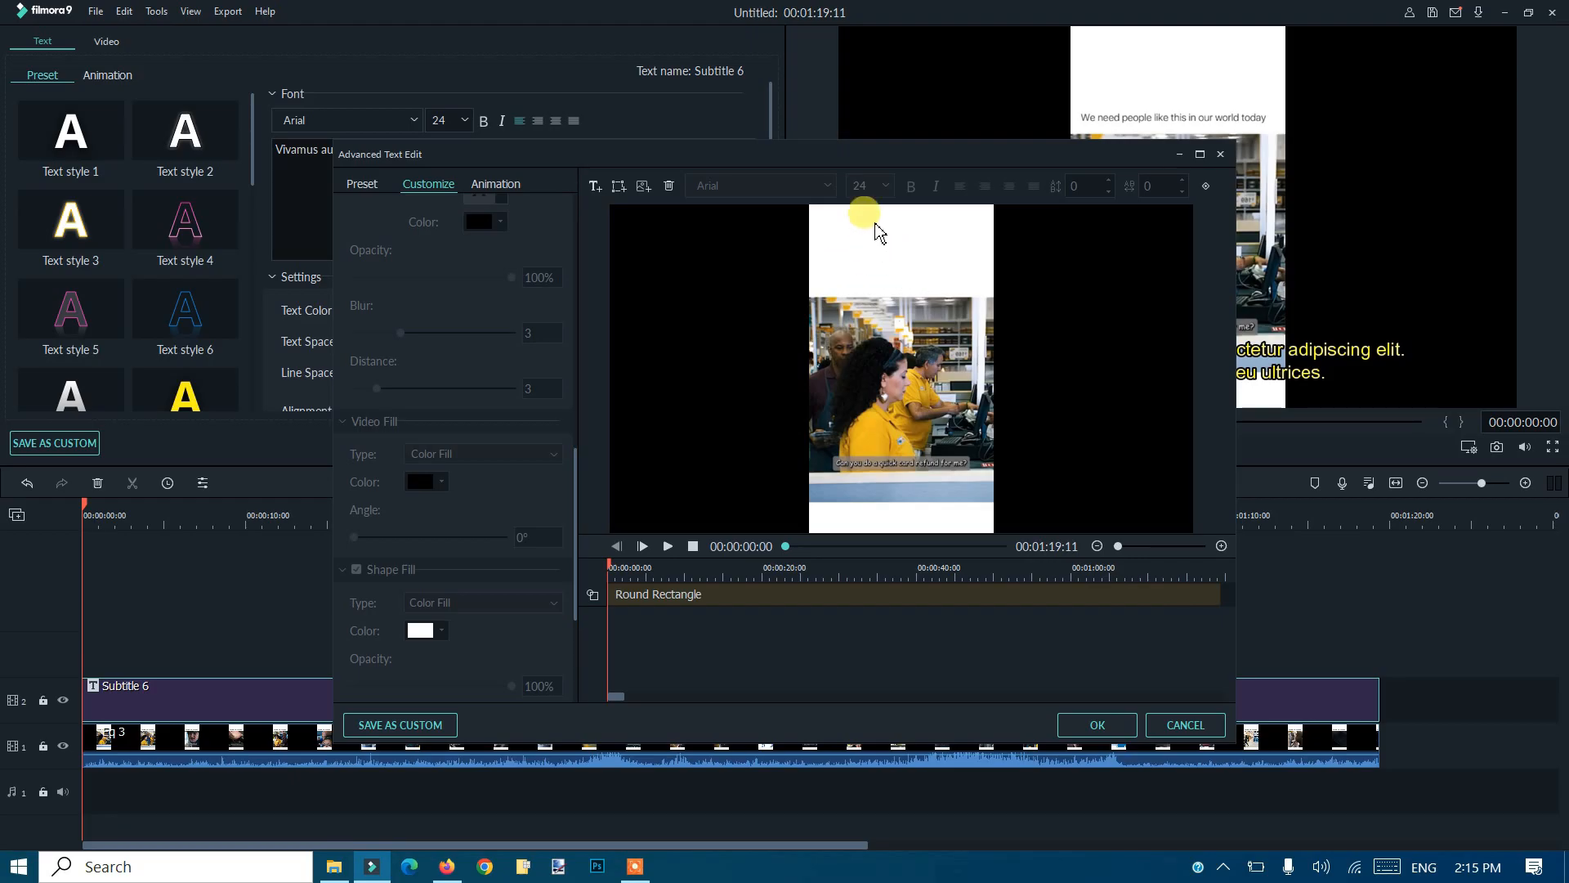
mouse_move(912, 280)
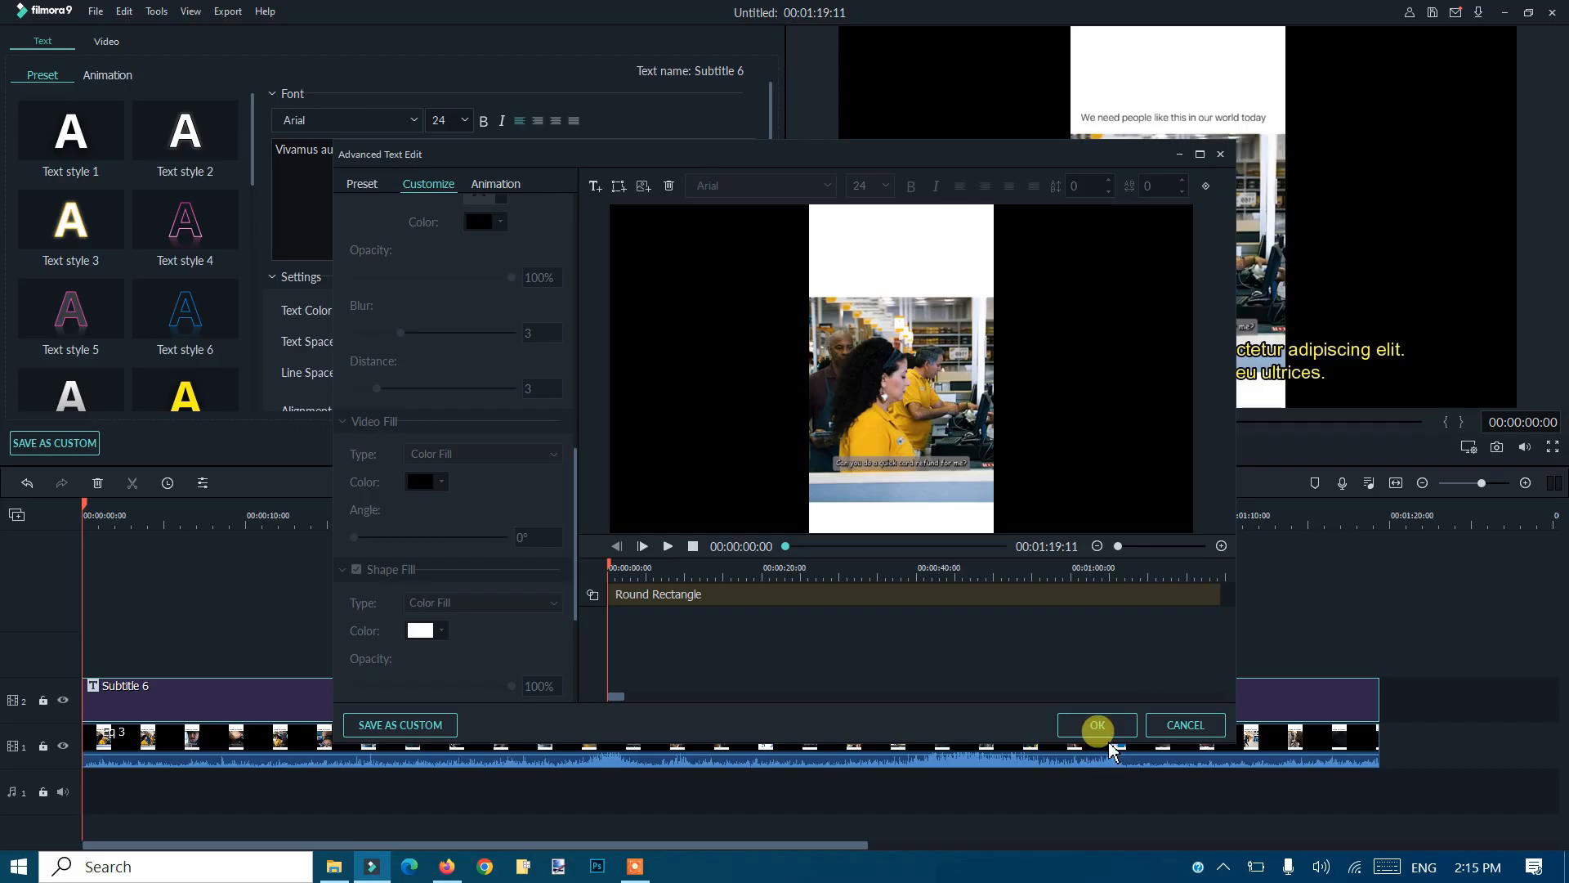
- Confirm the title edits with OK and play the preview to check the hidden caption
click(1095, 724)
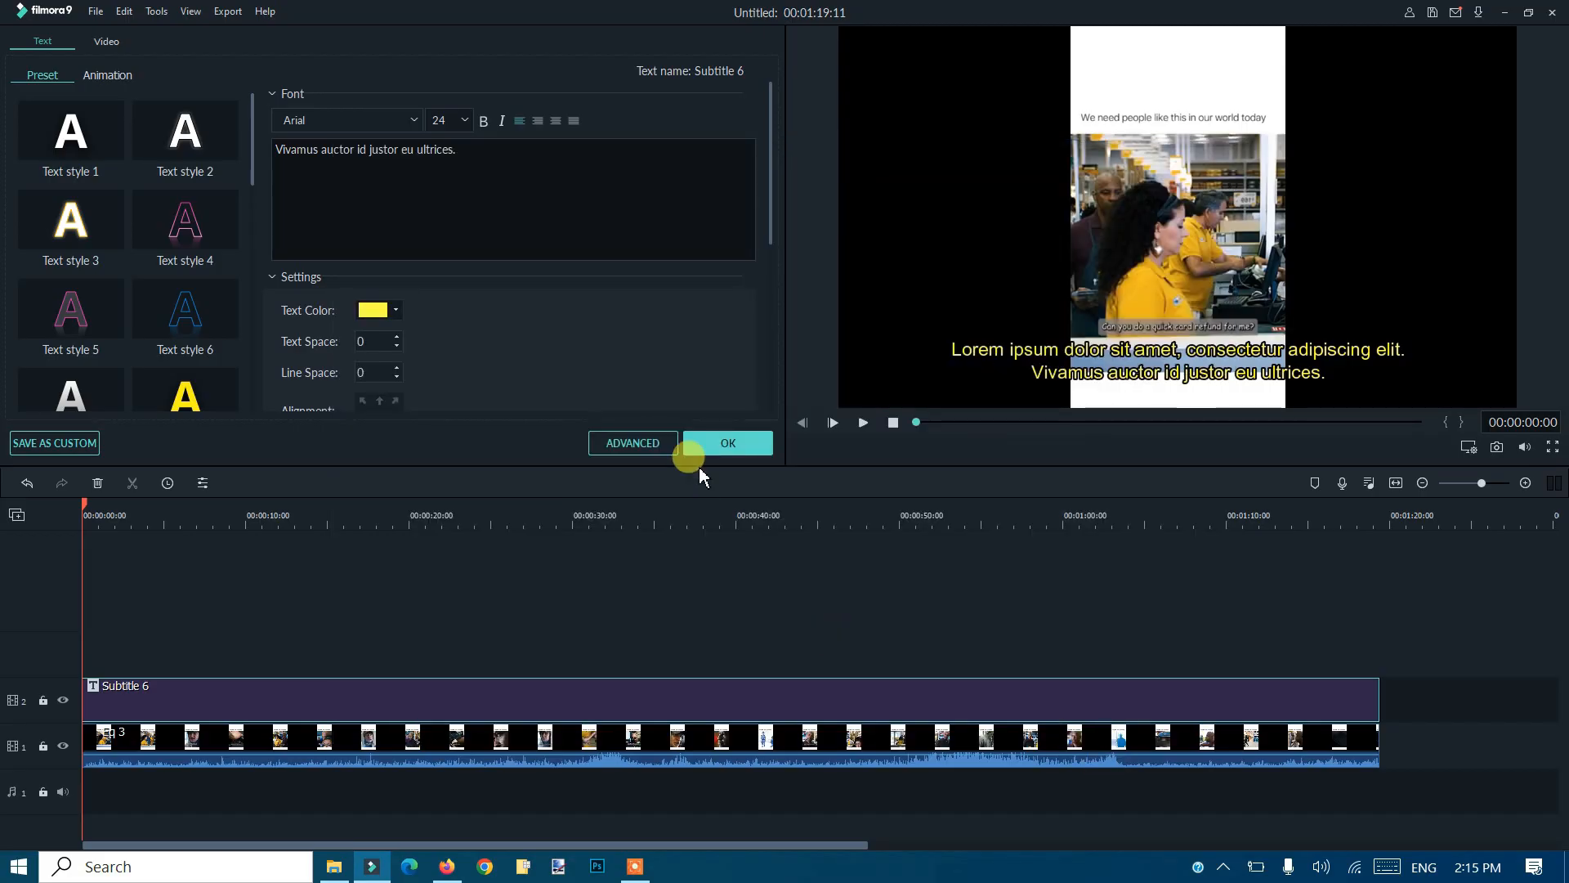
click(728, 443)
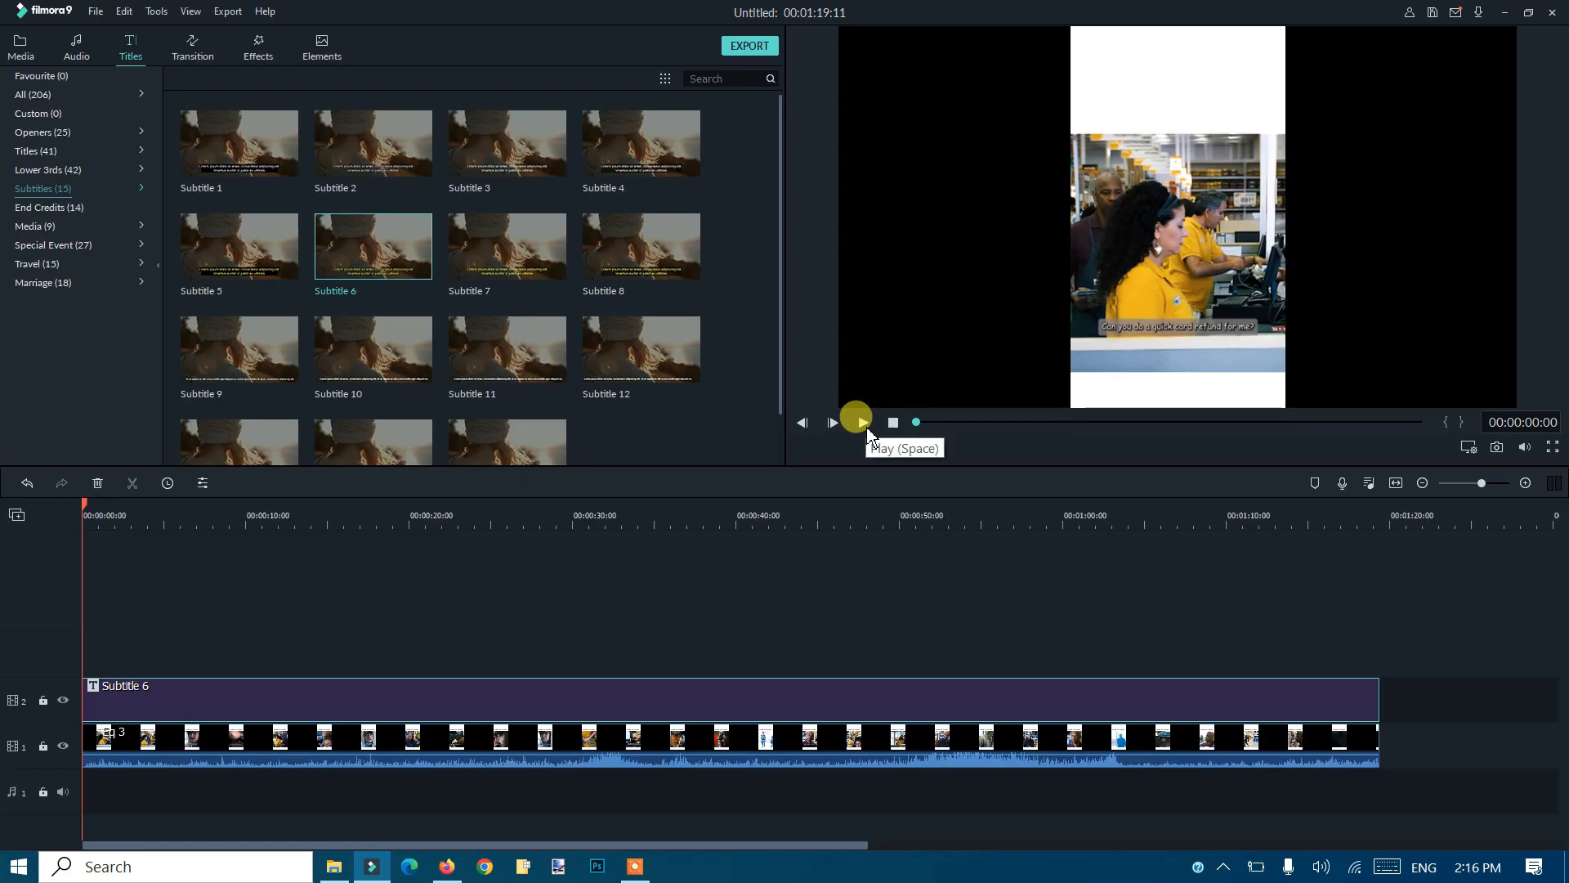
click(855, 422)
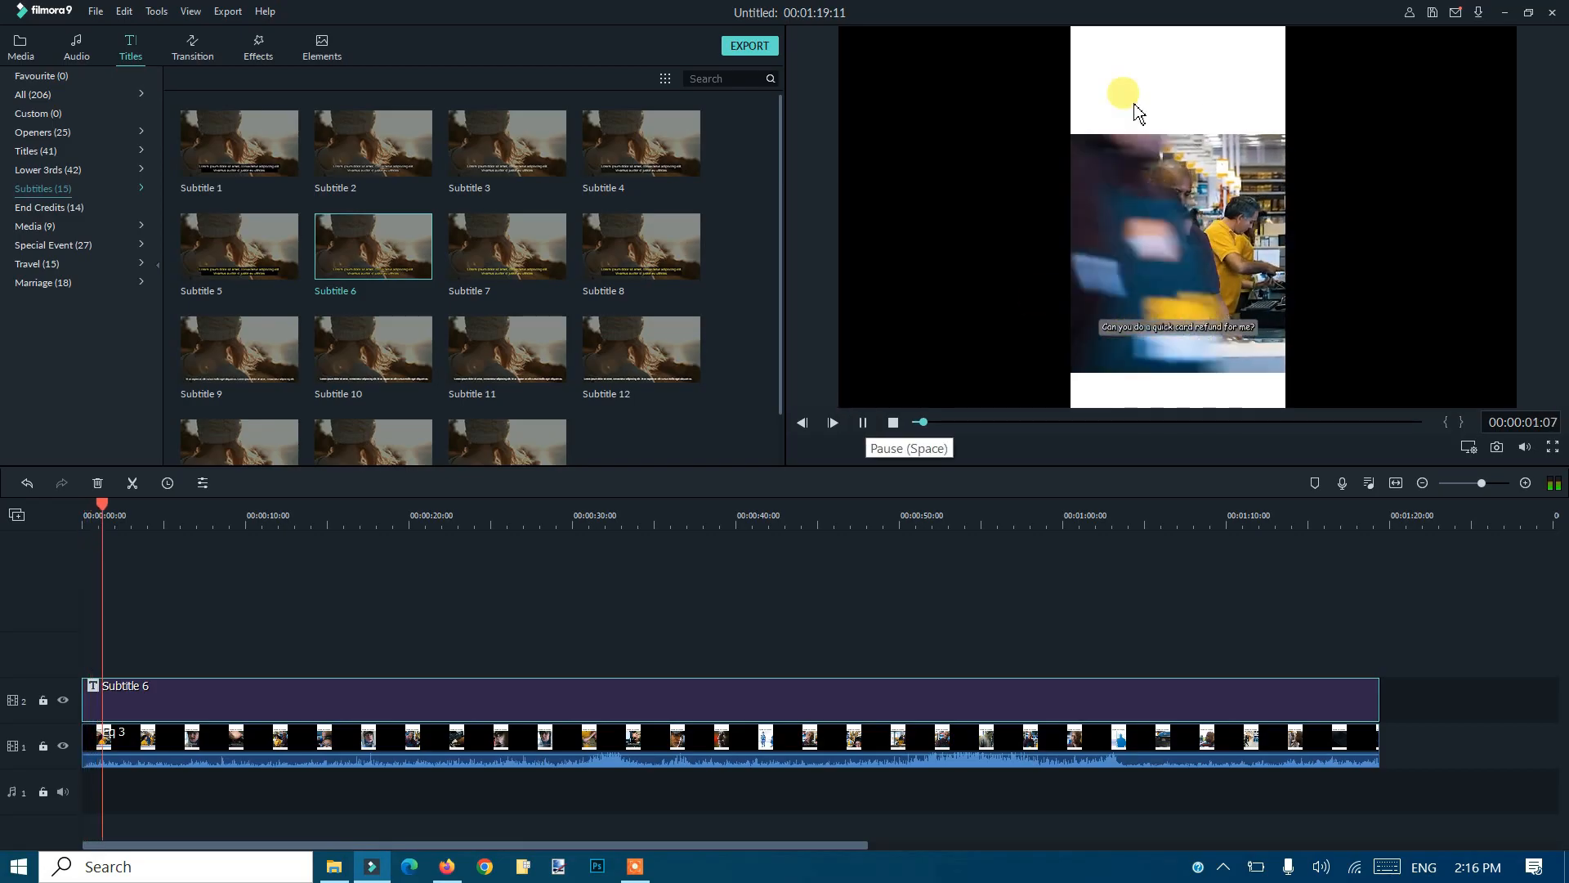